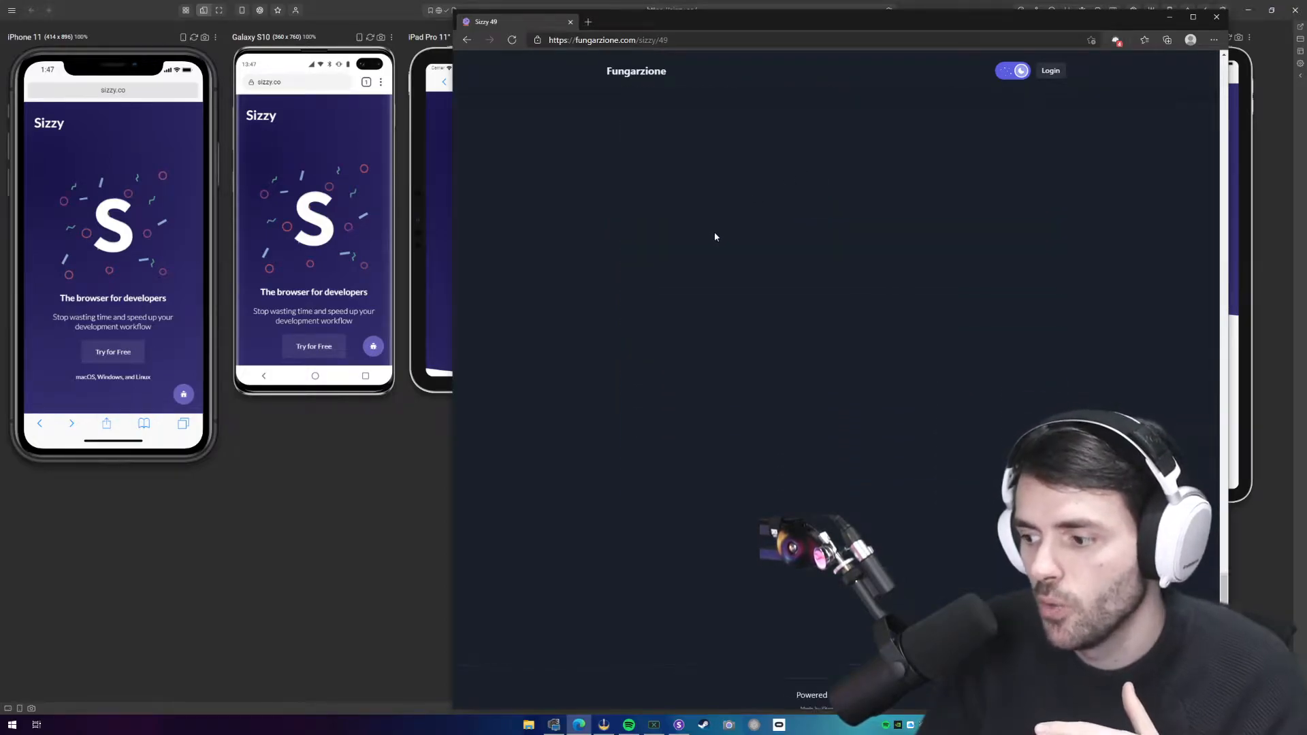
mouse_move(593, 245)
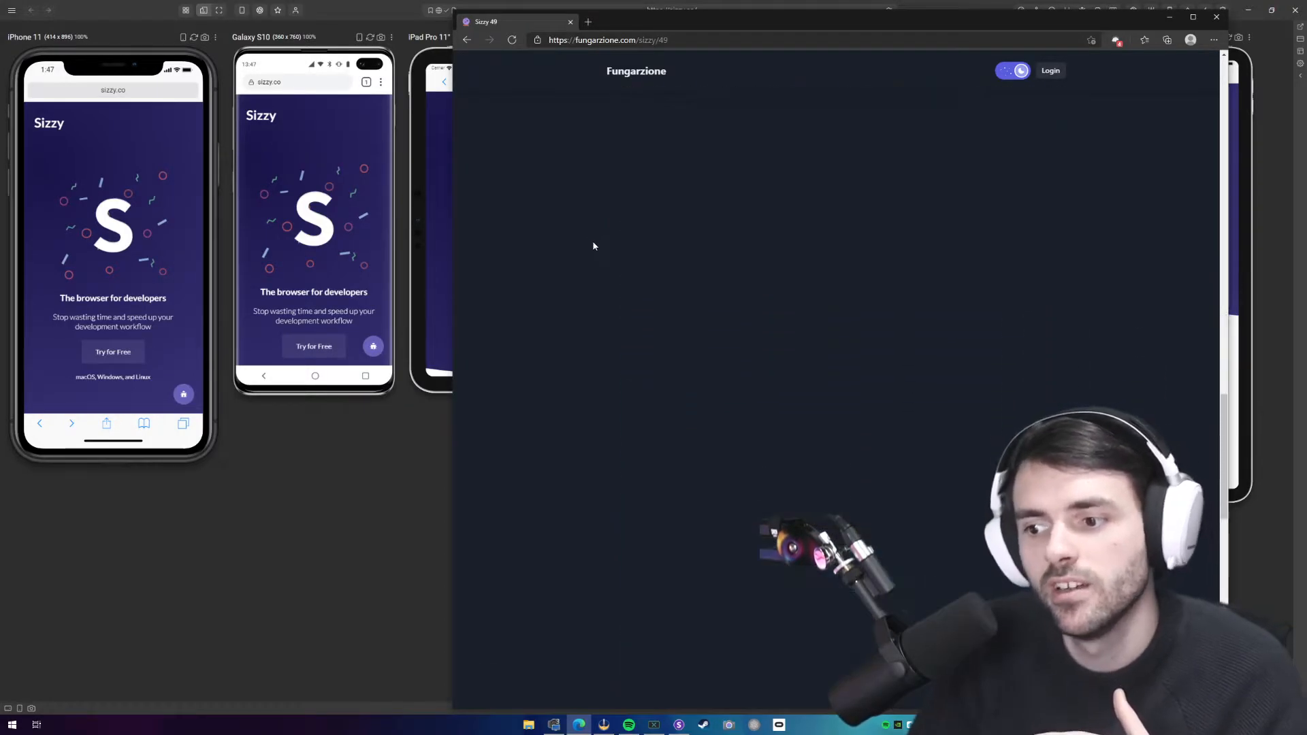
Scroll the Sizzy 49 release notes down to the 'Butler command: Navigate to Element' section
scroll("down", 3)
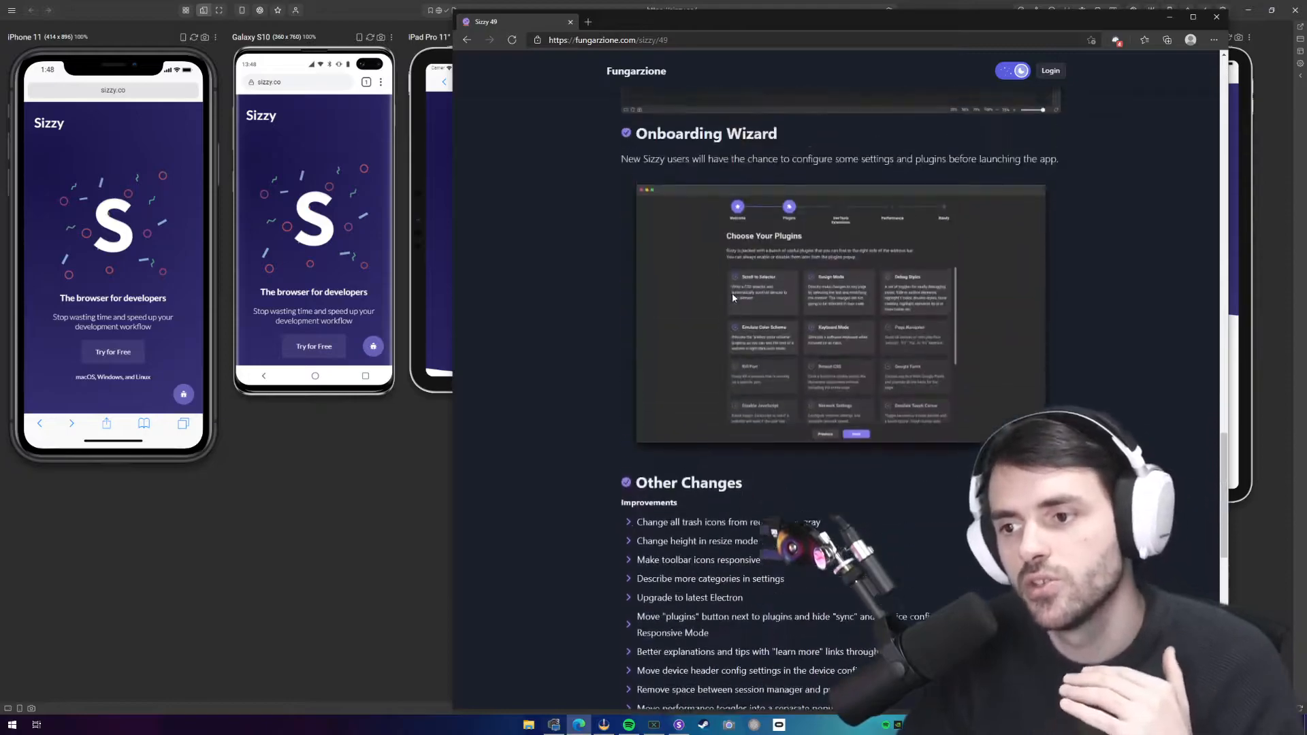
scroll("down", 3)
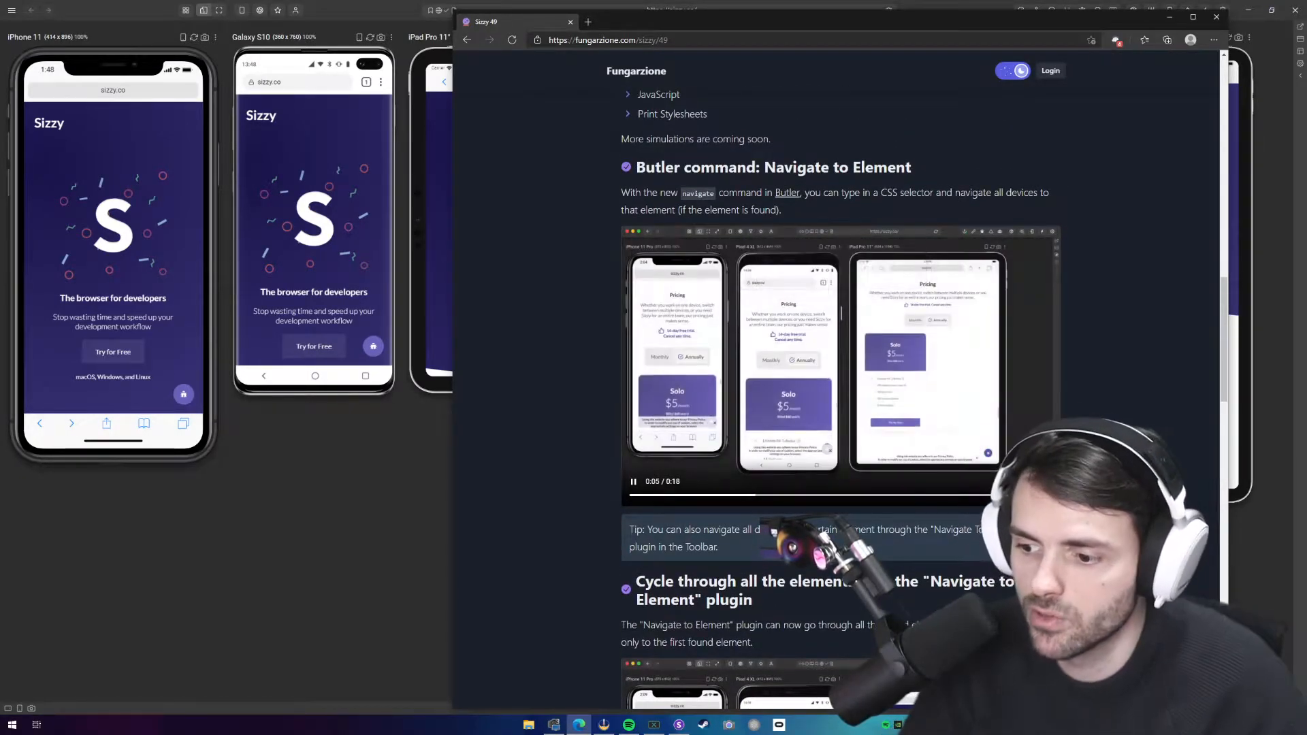
scroll("down", 3)
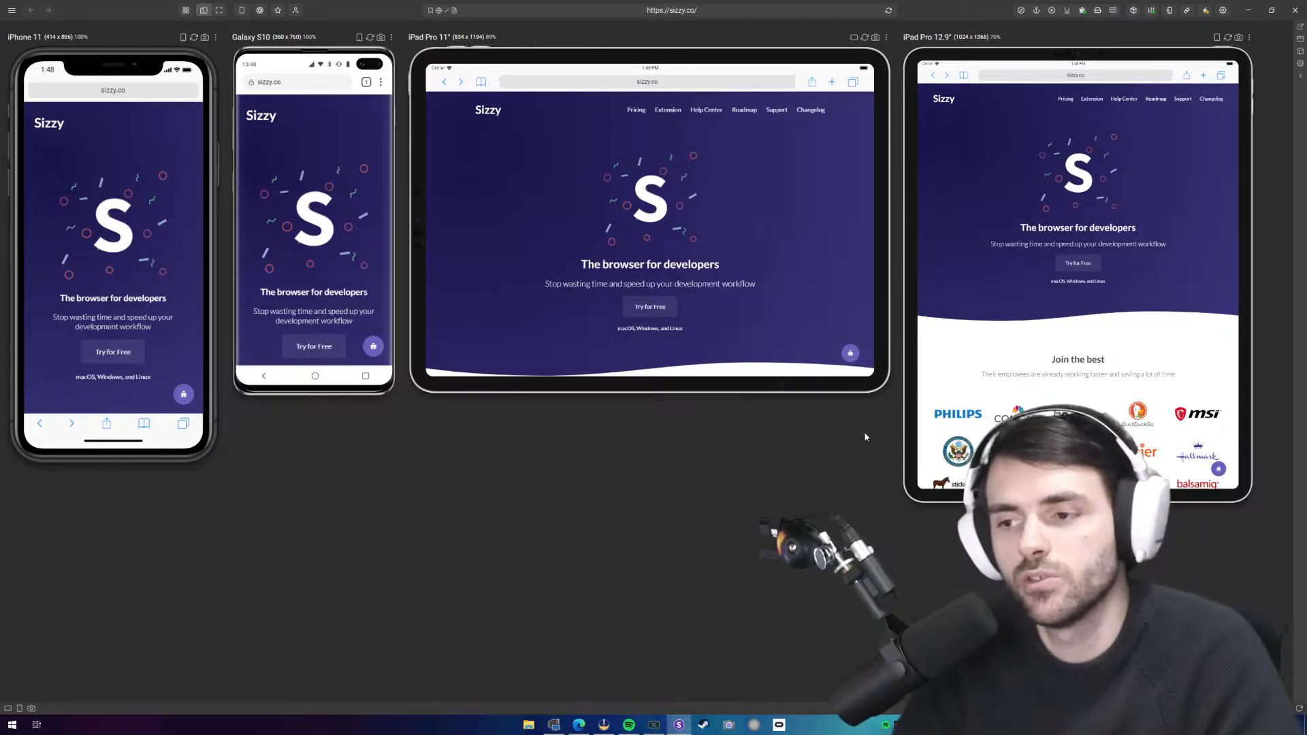
mouse_move(430, 211)
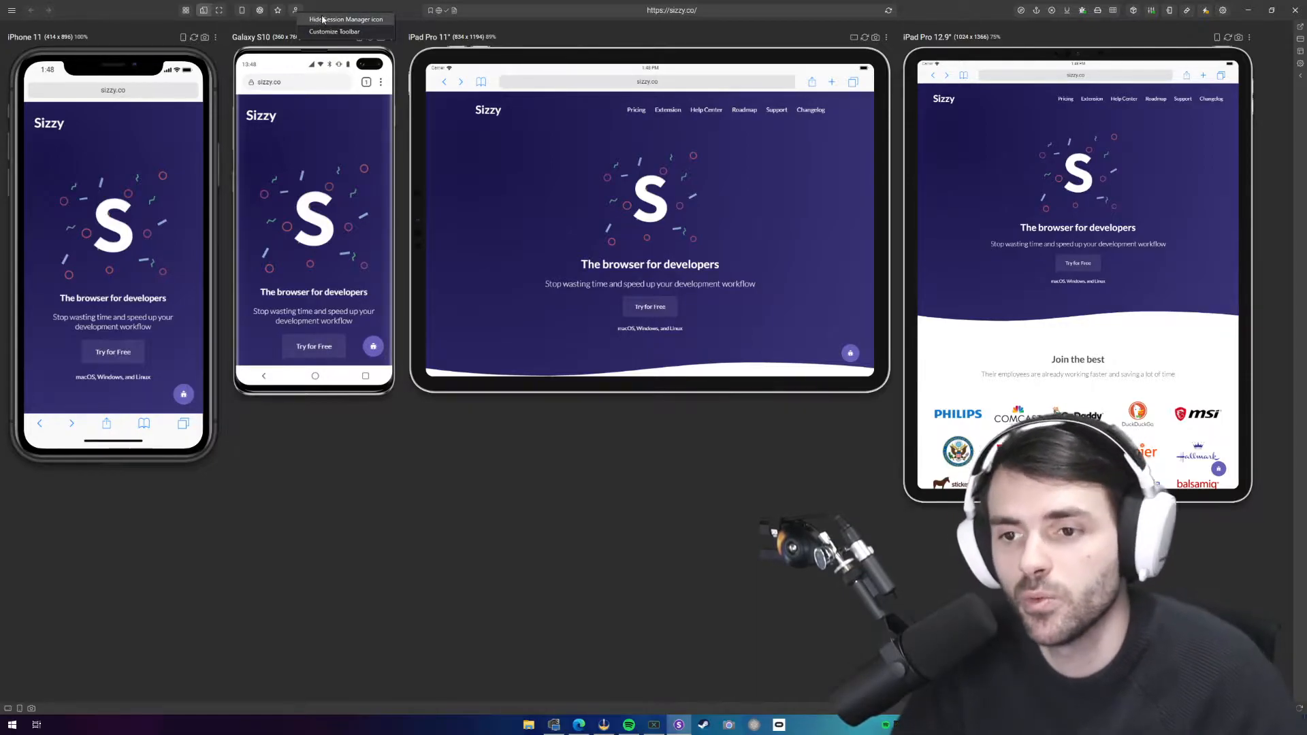
Restore Sizzy to a smaller window so the toolbar adapts
left_click(333, 31)
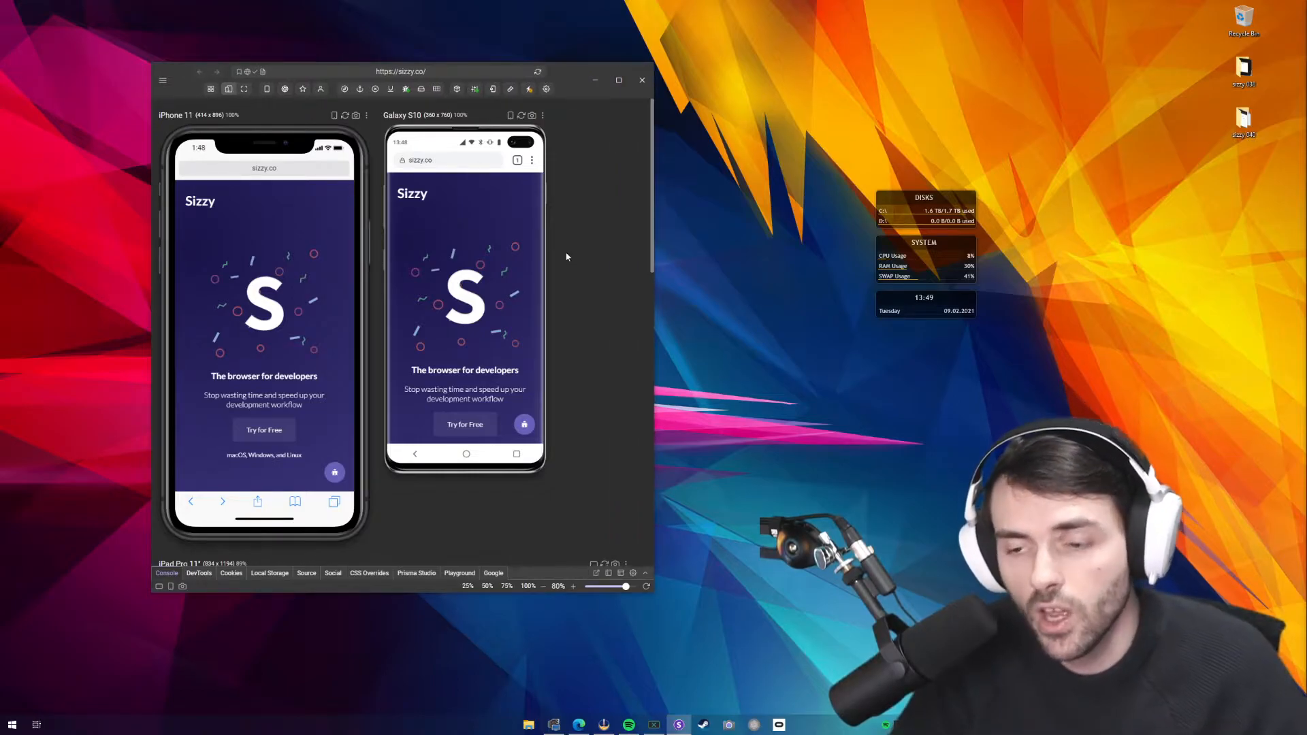
mouse_move(421, 89)
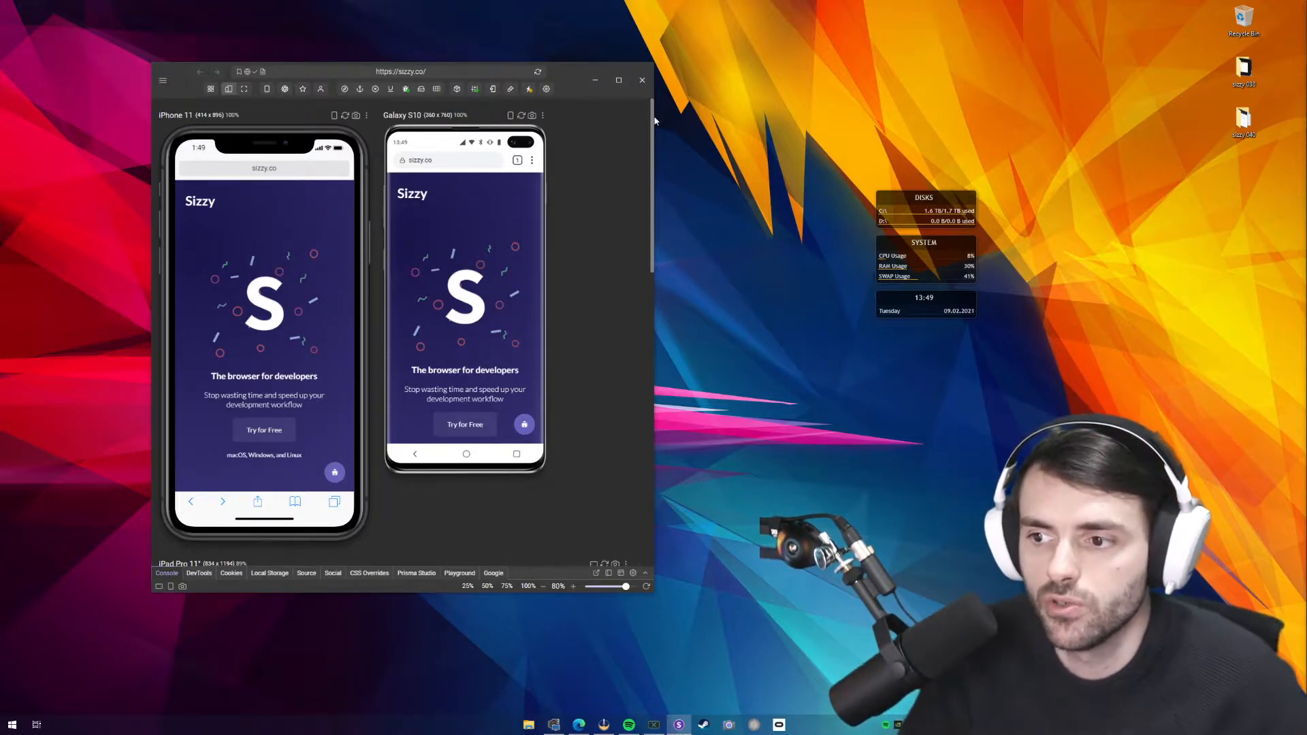
Widen the Sizzy window and maximize it to show all four devices
left_click(619, 80)
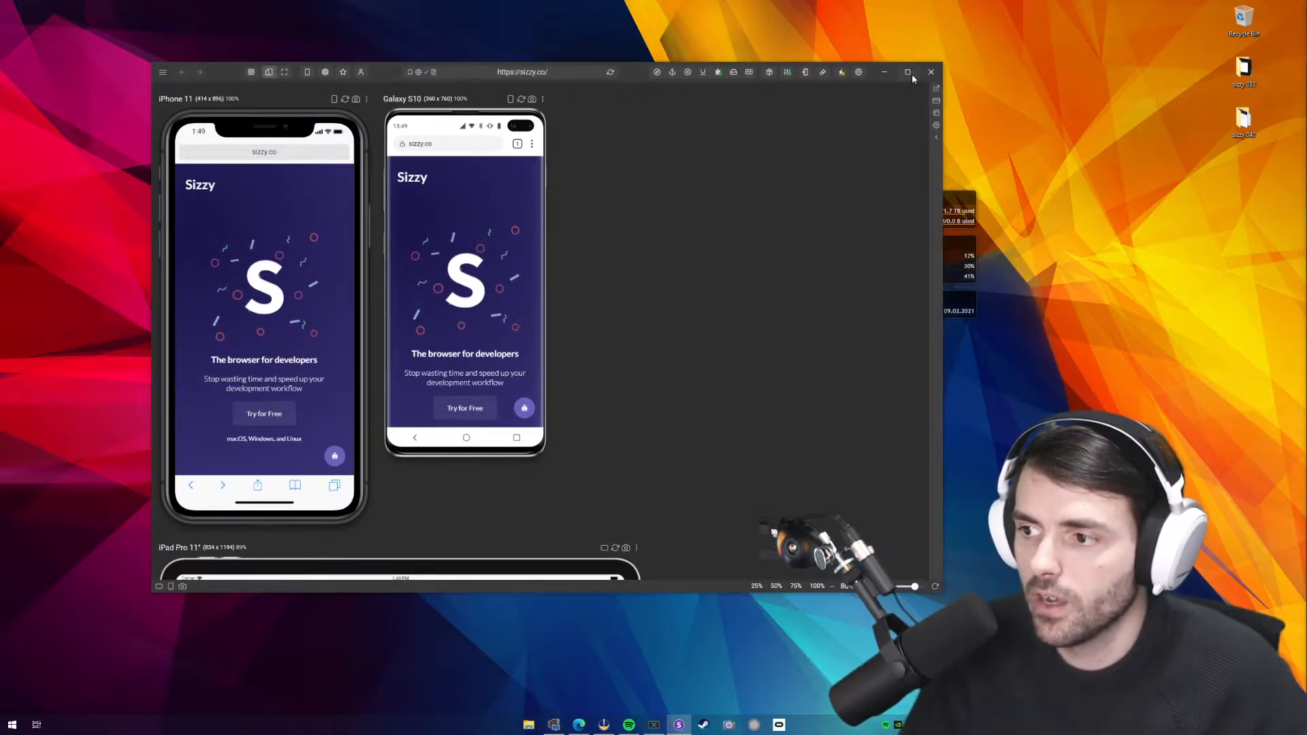
left_click(907, 72)
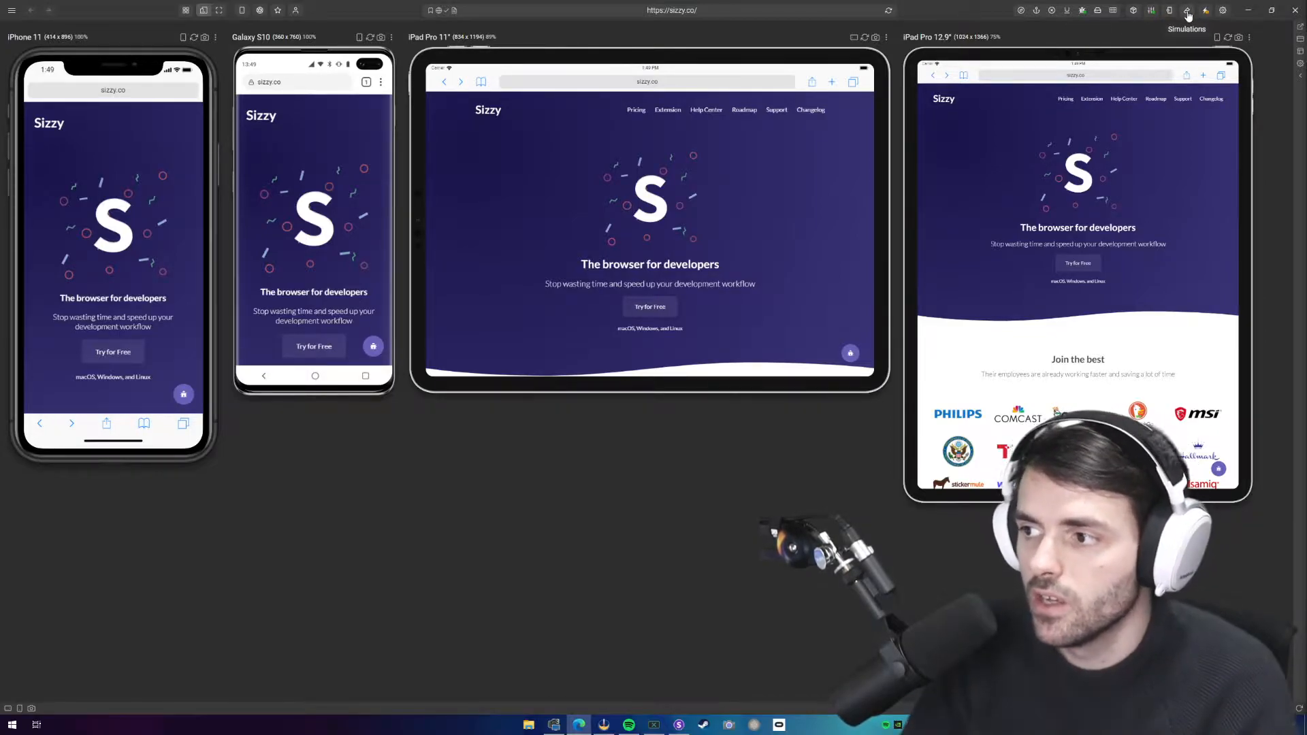
Open Simulations, try a Network option, and search the Locale field for 'japa'
left_click(1186, 10)
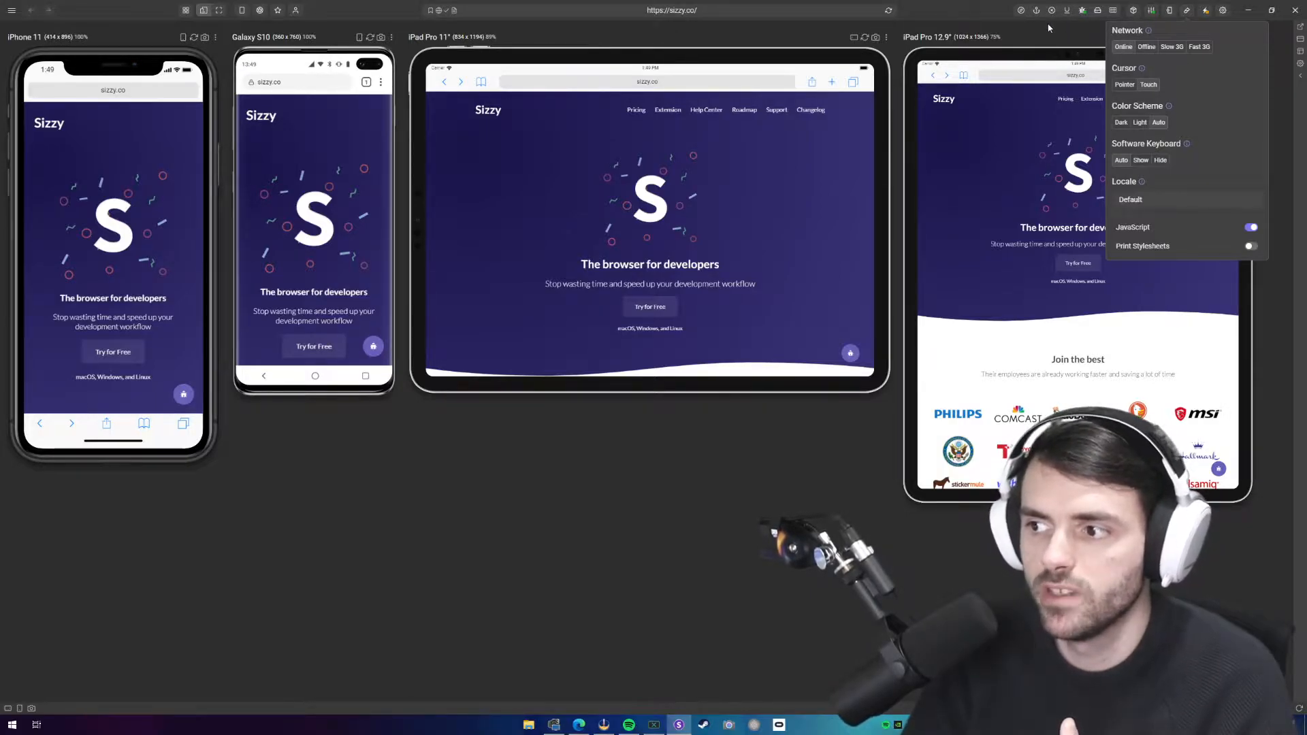
left_click(1184, 10)
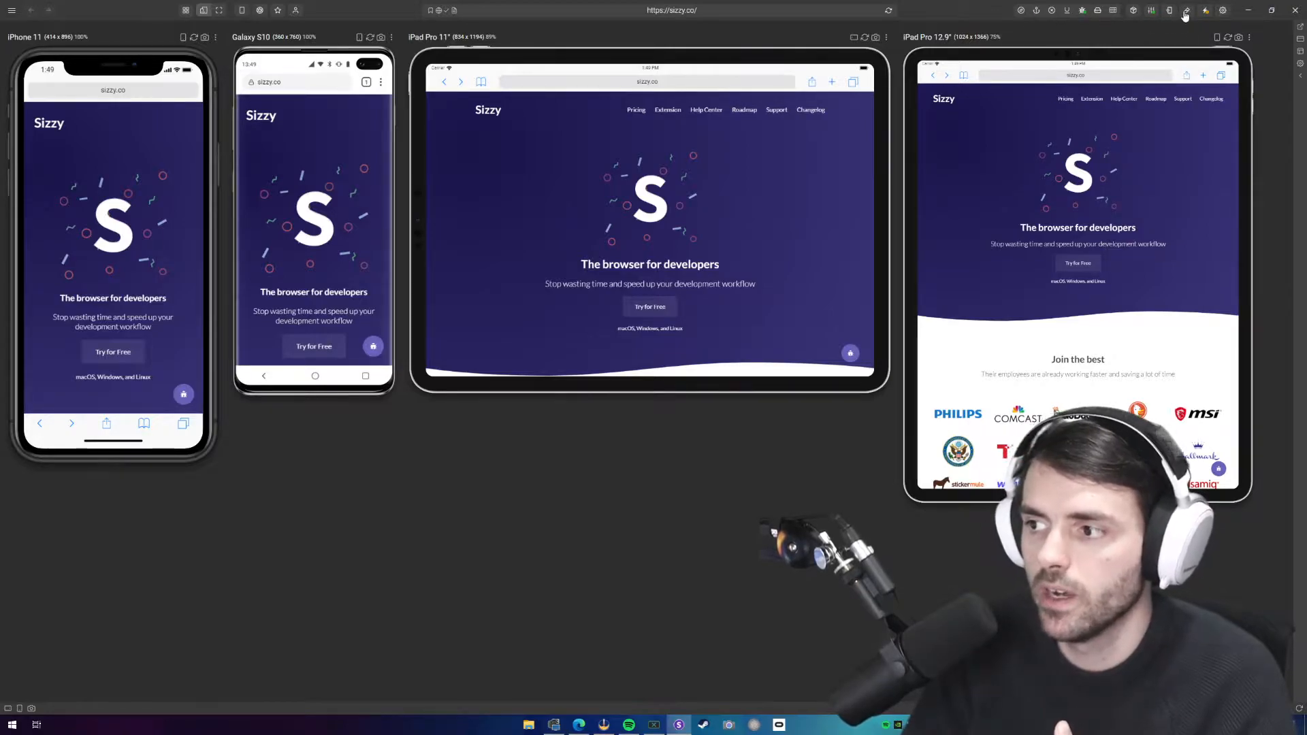
left_click(1184, 10)
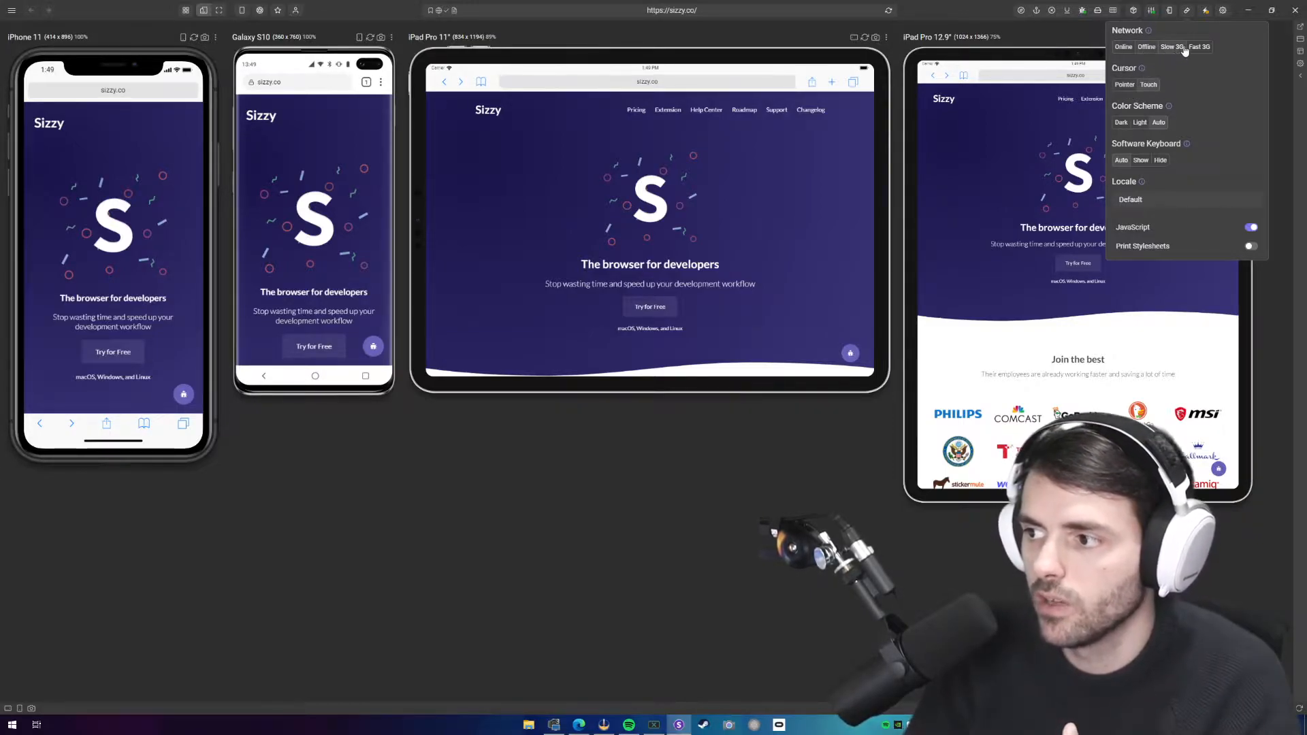
left_click(1122, 47)
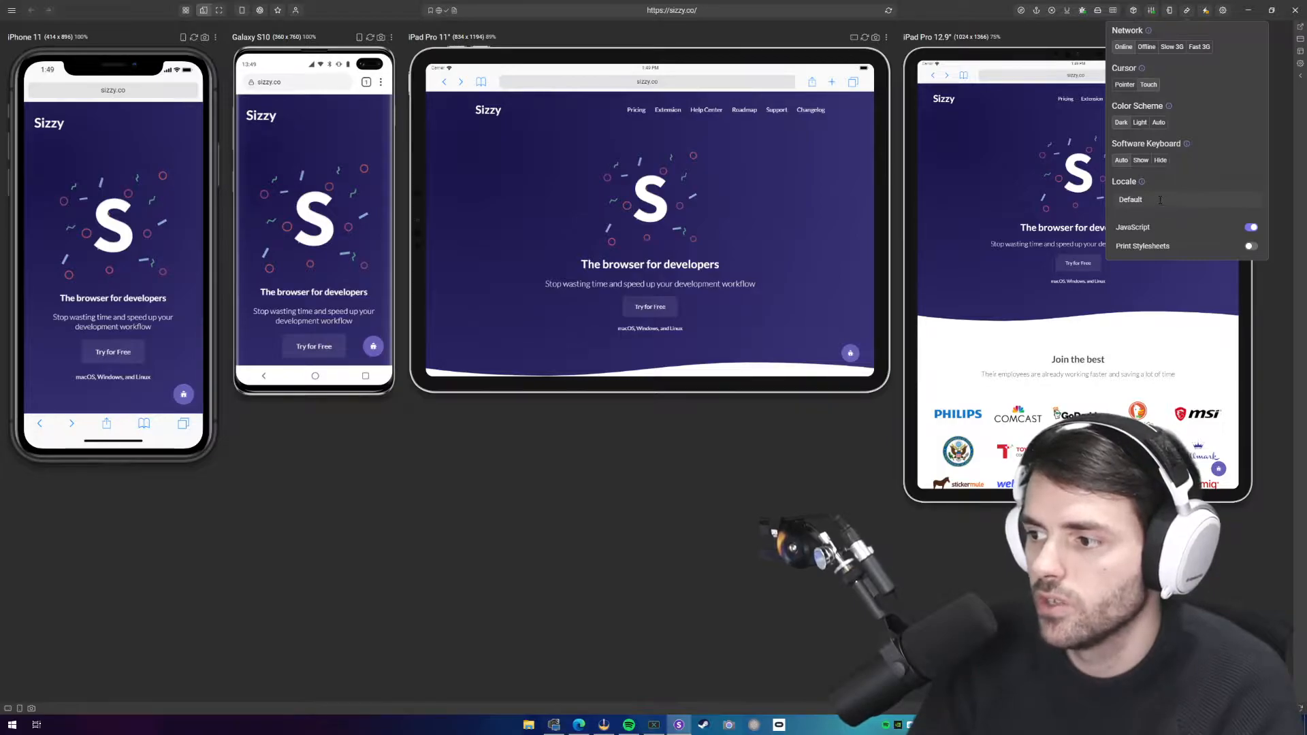
type("japa")
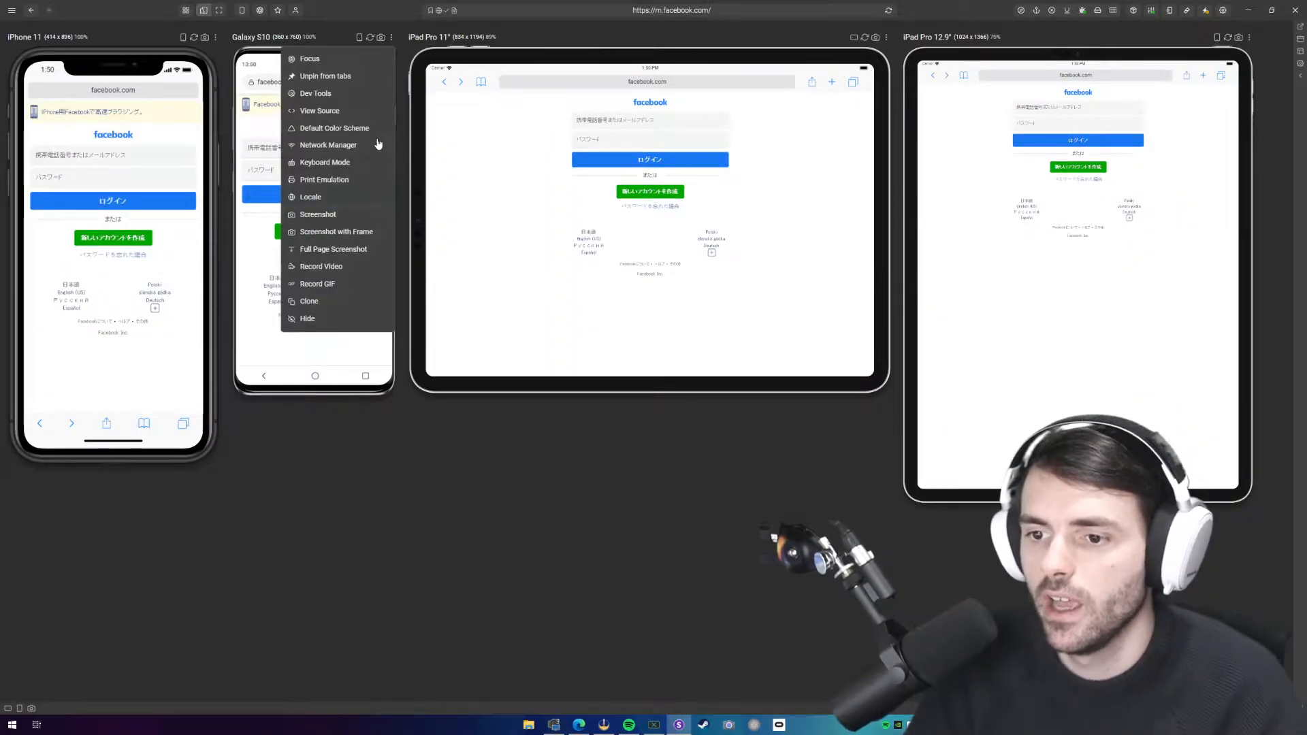
Set Galaxy S10 to Arabic - Algeria and iPad Pro 11" to Italian, then reset all locales
left_click(310, 196)
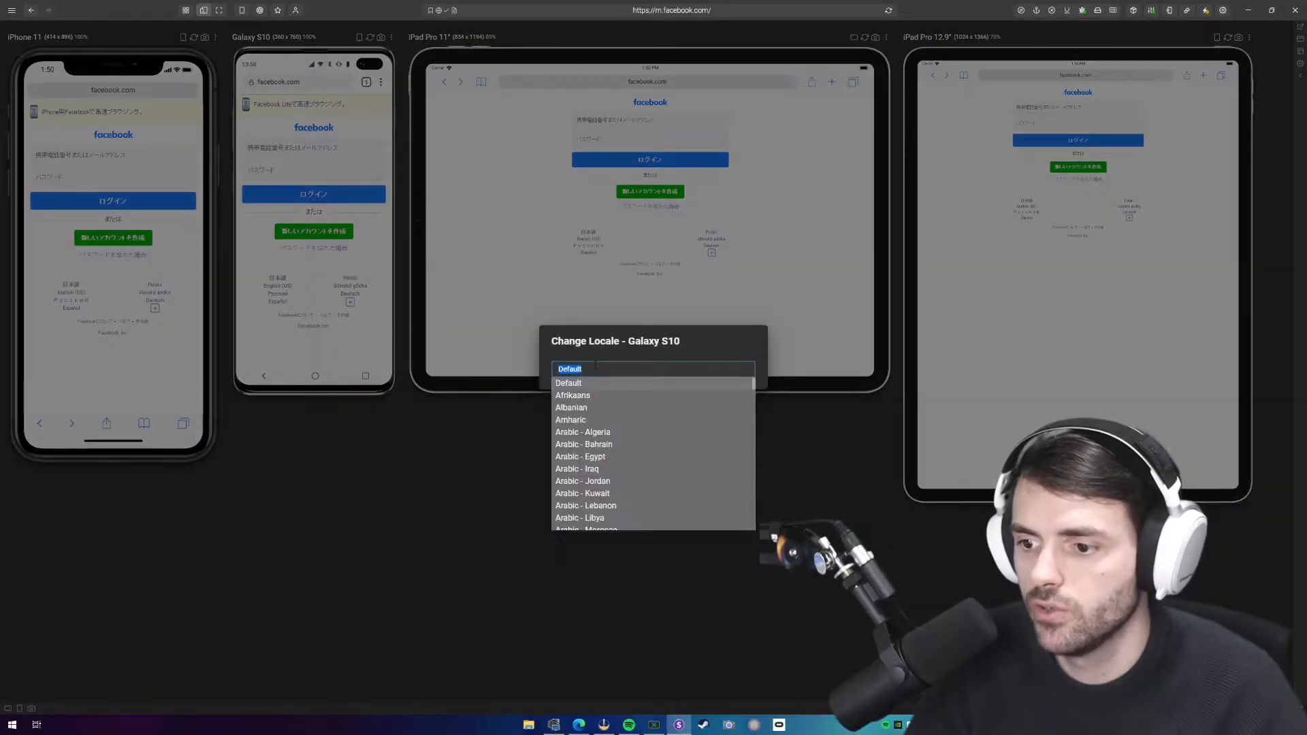
type("ara")
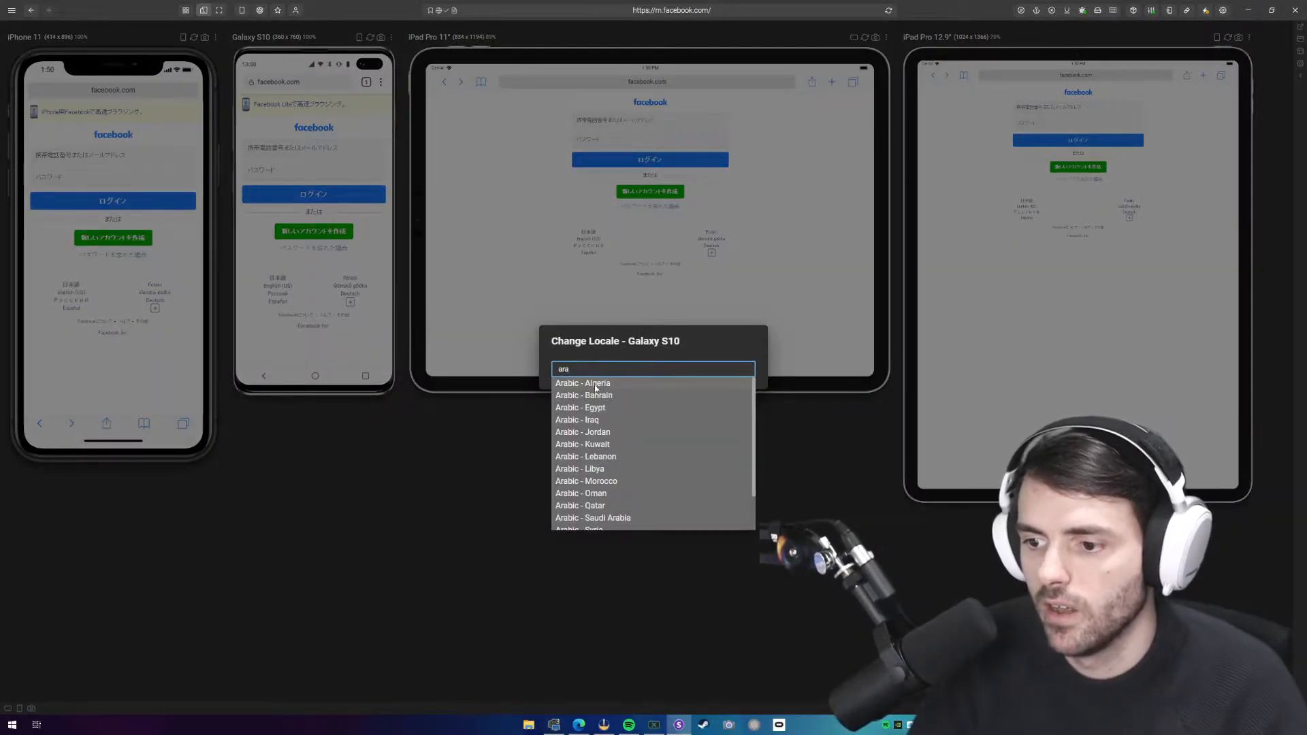
left_click(582, 382)
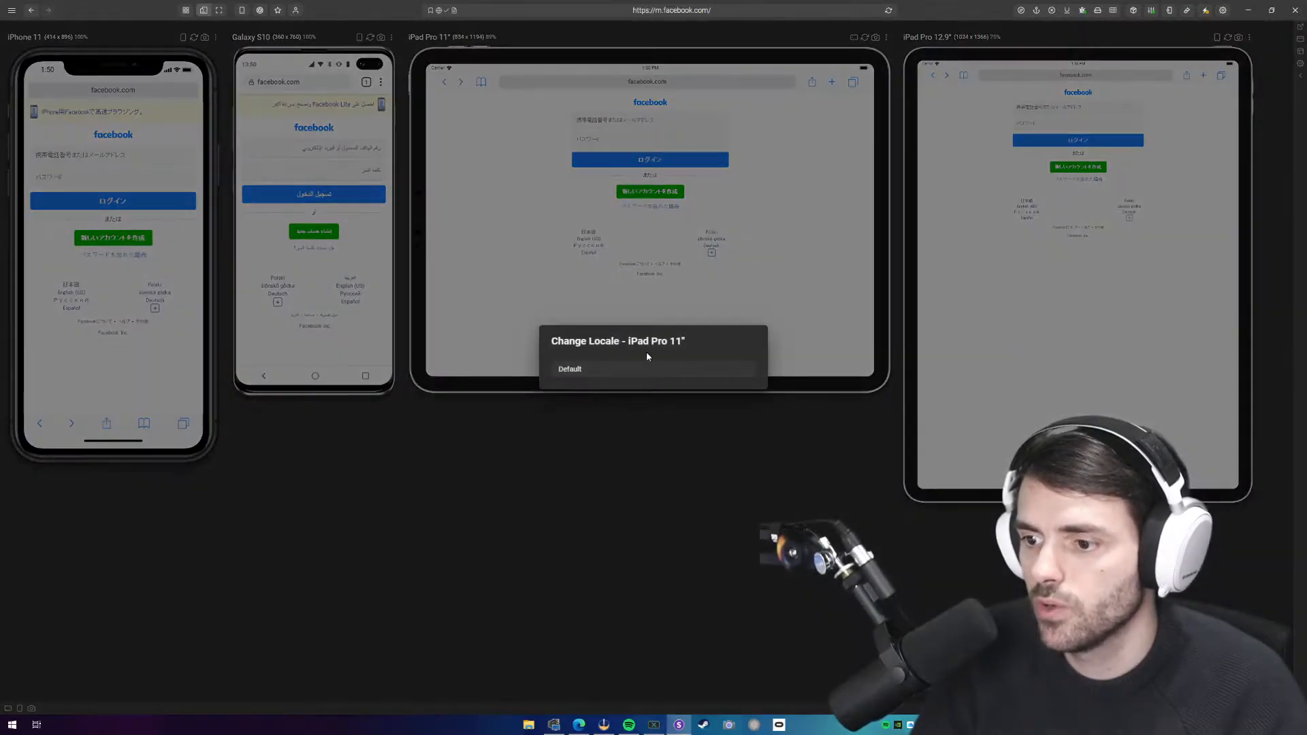
type("italia")
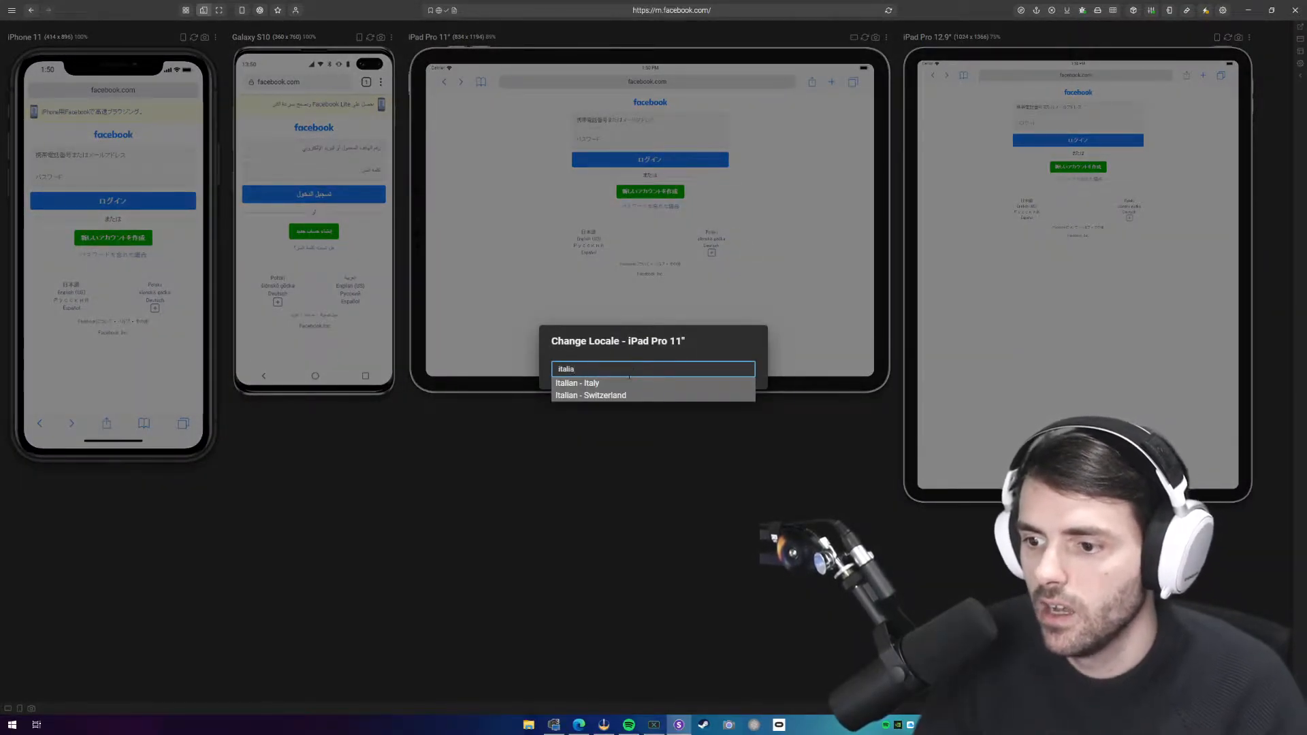
left_click(576, 383)
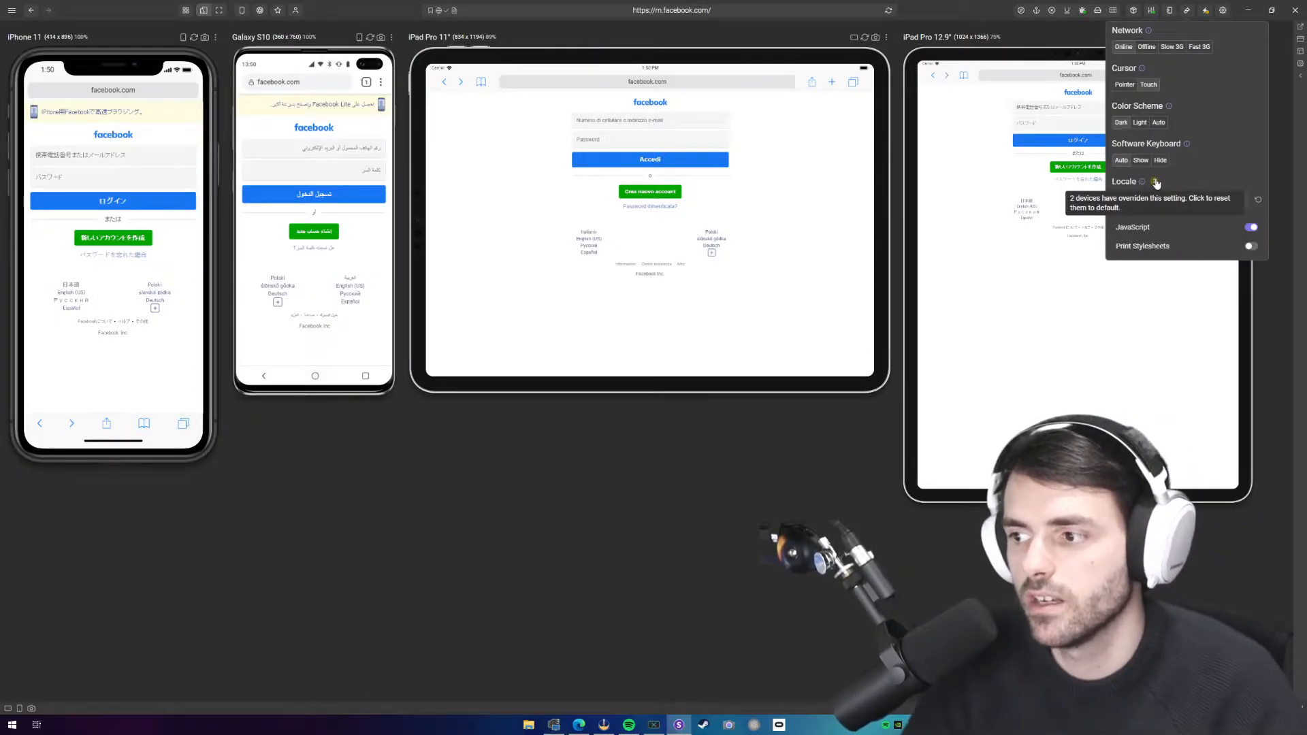
left_click(1156, 182)
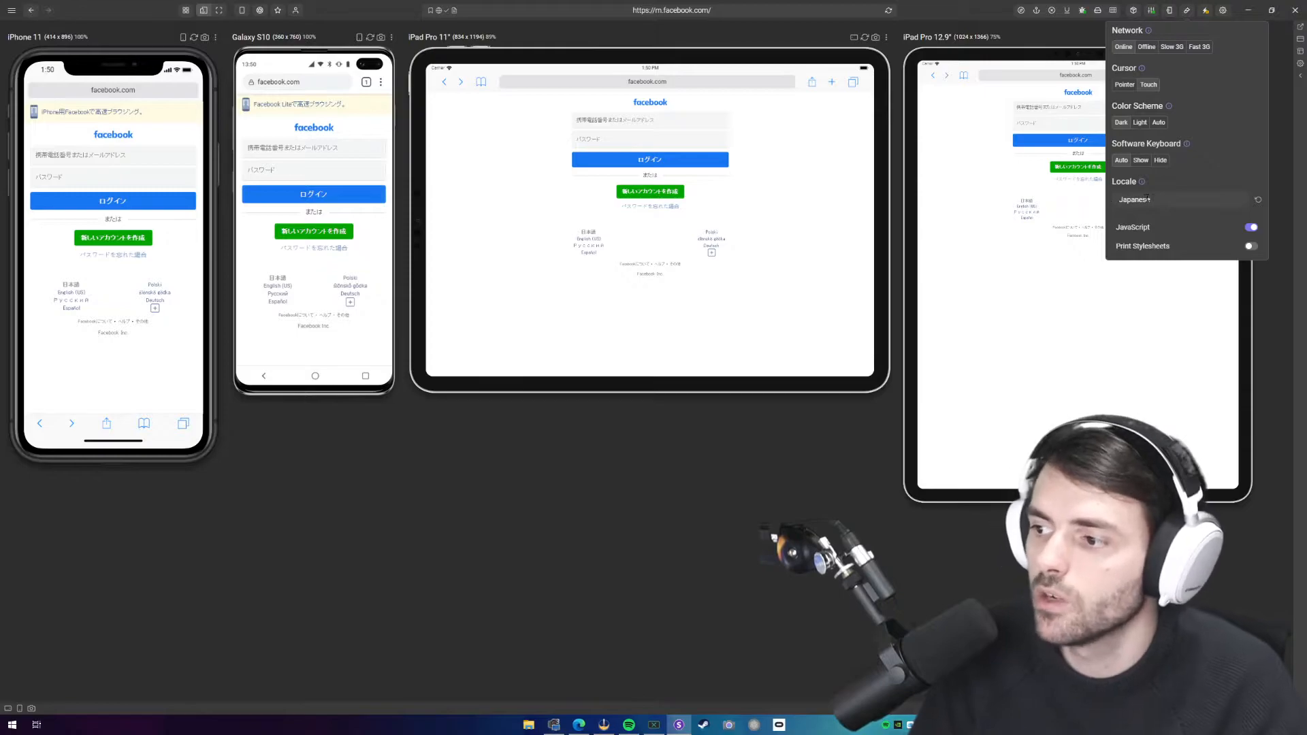
mouse_move(1258, 201)
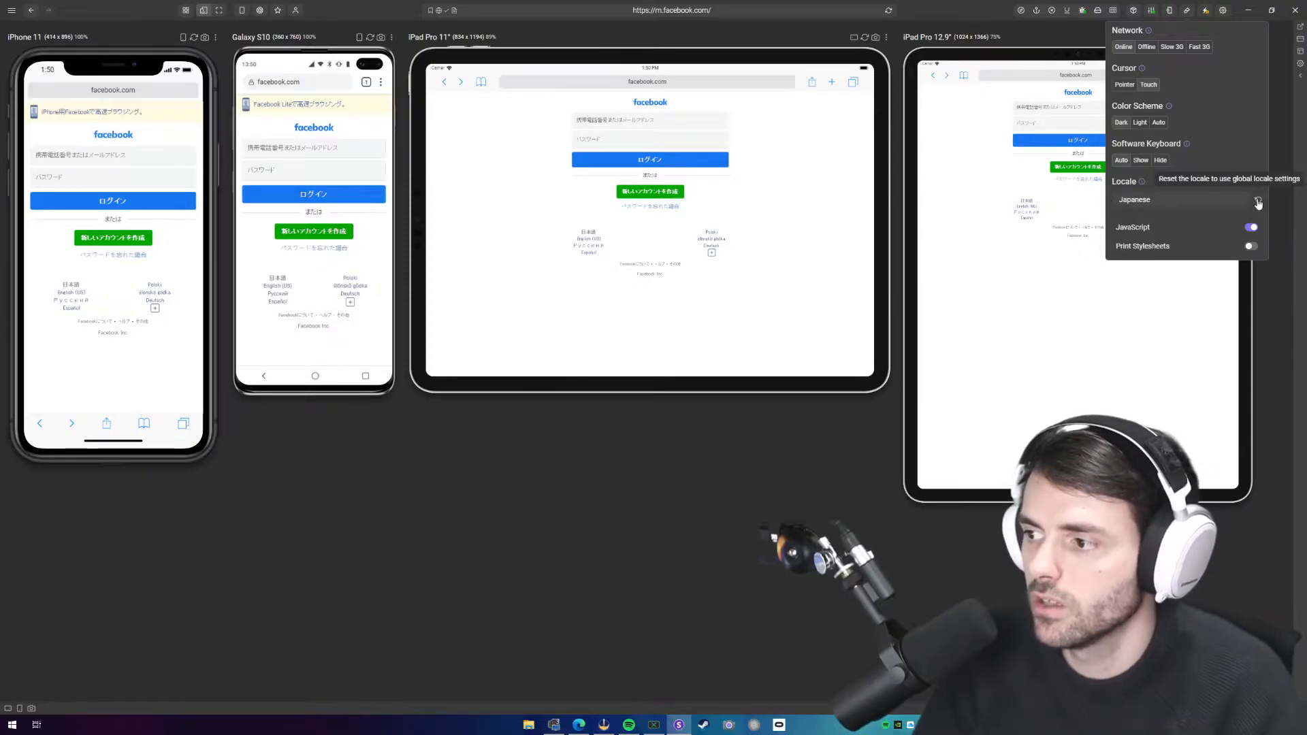
left_click(1259, 203)
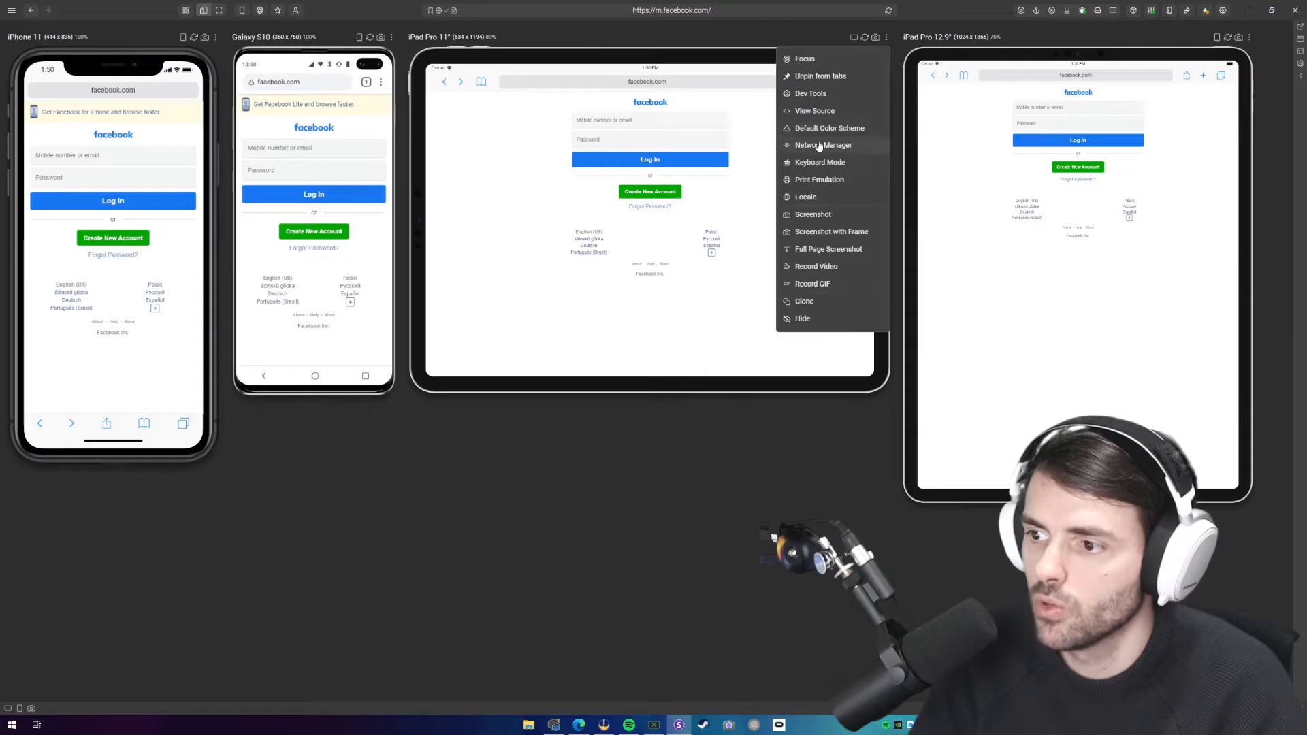
Try logging in on the offline iPad Pro 11", then review Simulations network options
left_click(821, 144)
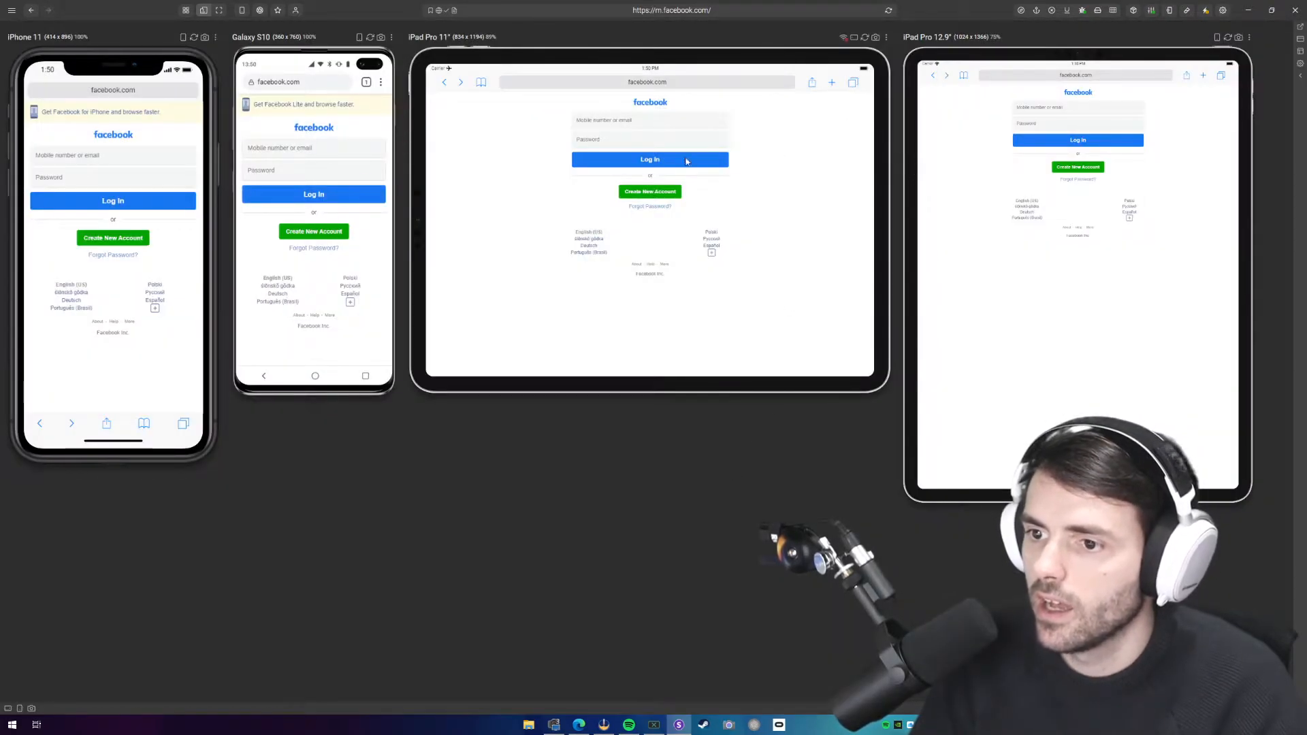
left_click(649, 160)
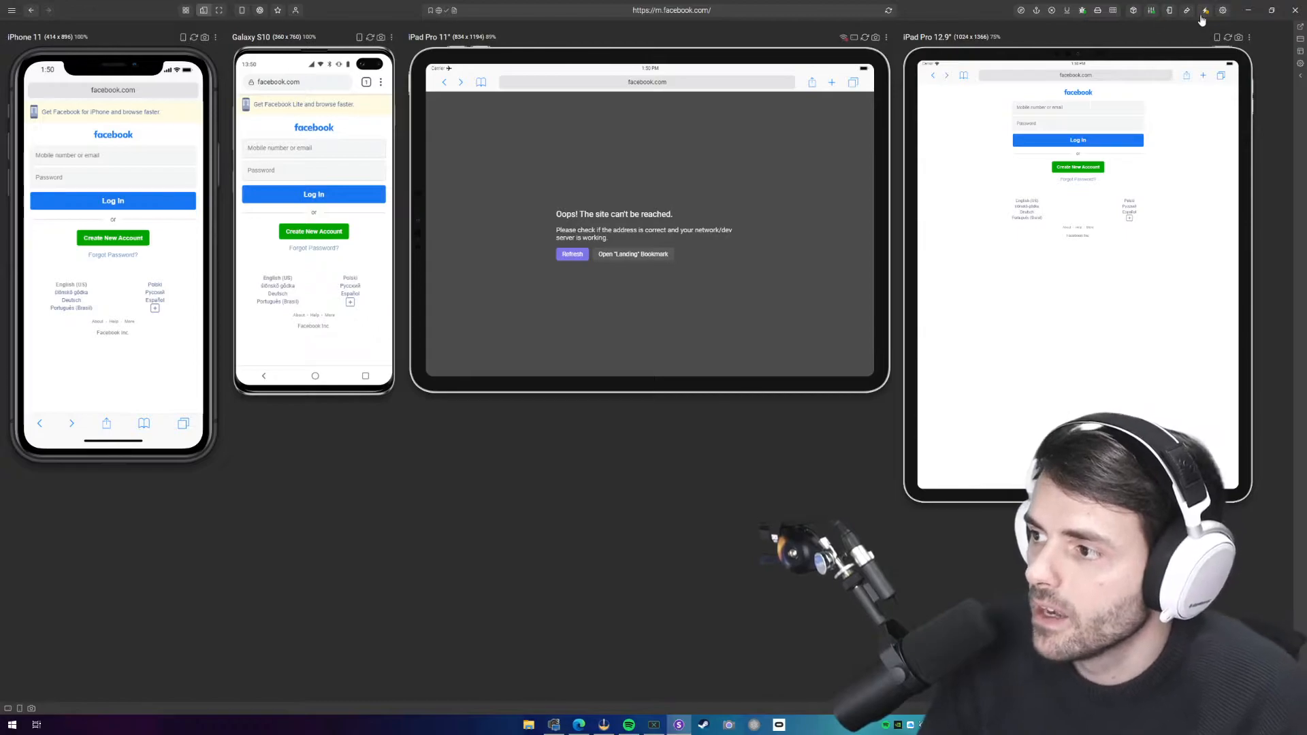
left_click(1203, 10)
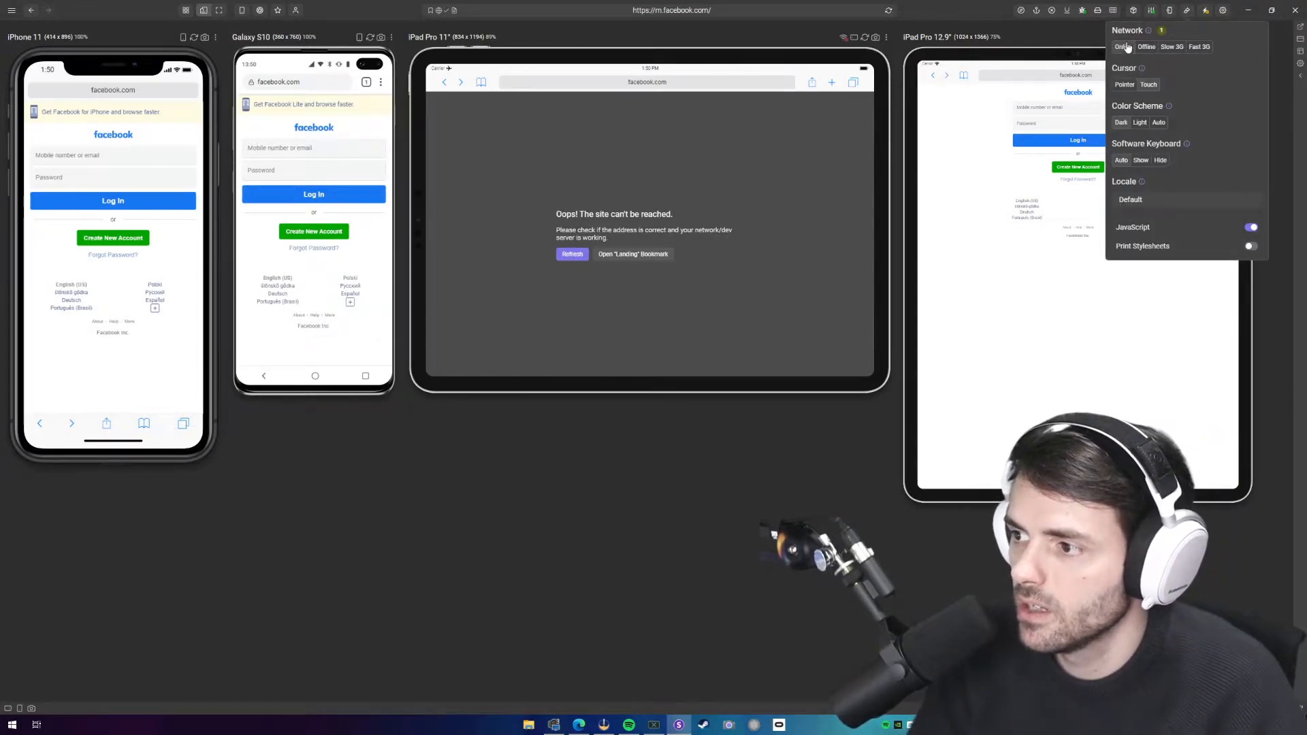
mouse_move(1161, 30)
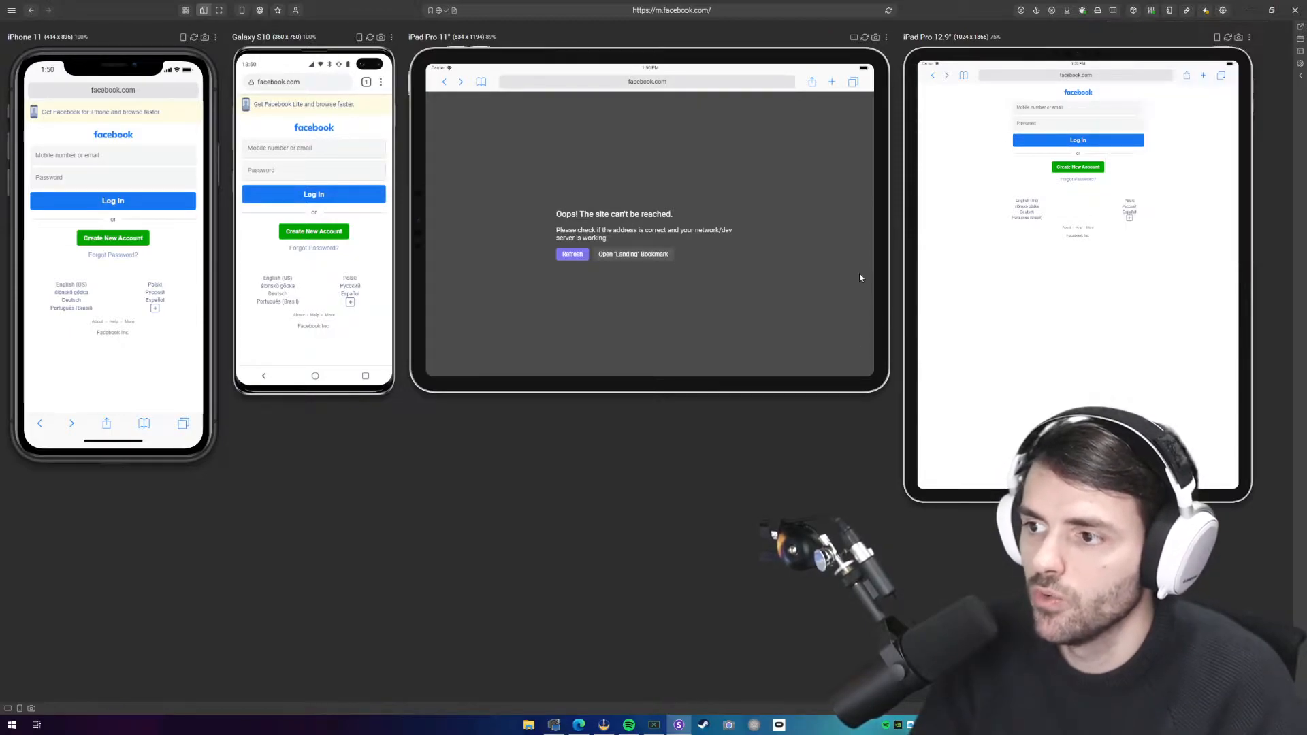
left_click(1186, 11)
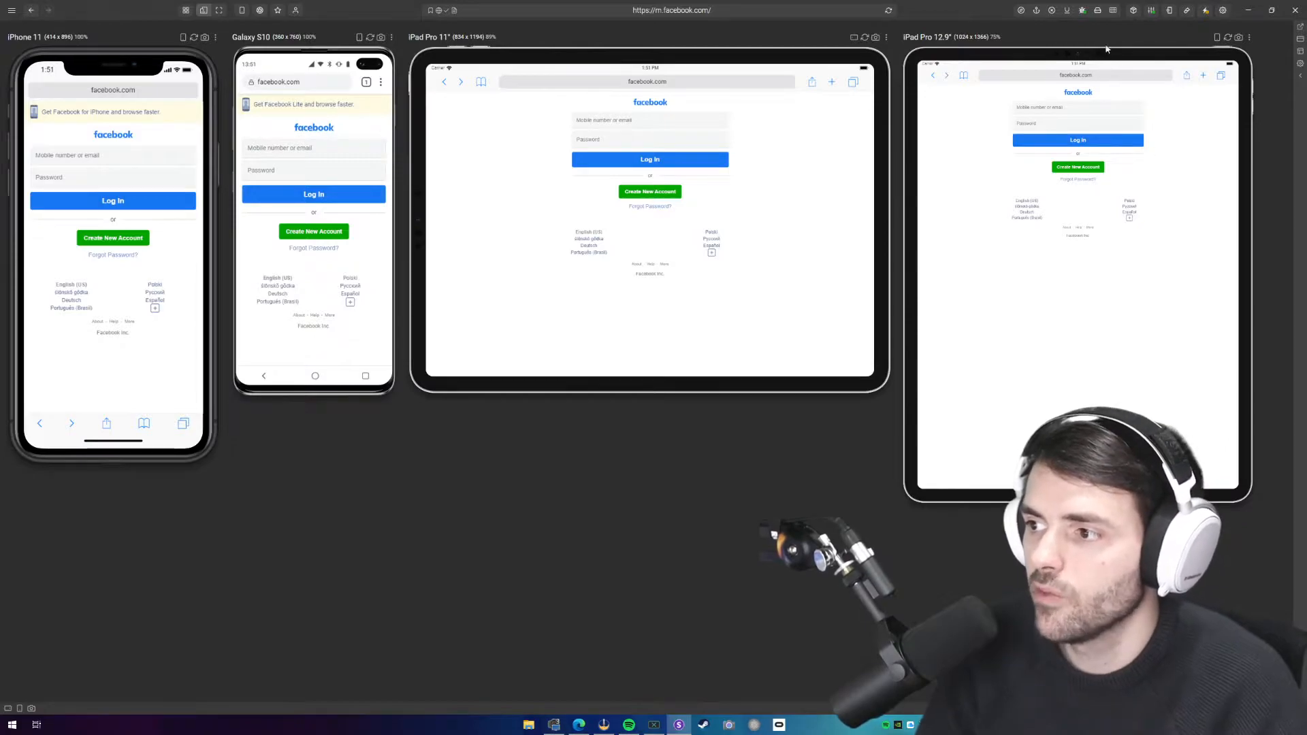
mouse_move(1081, 10)
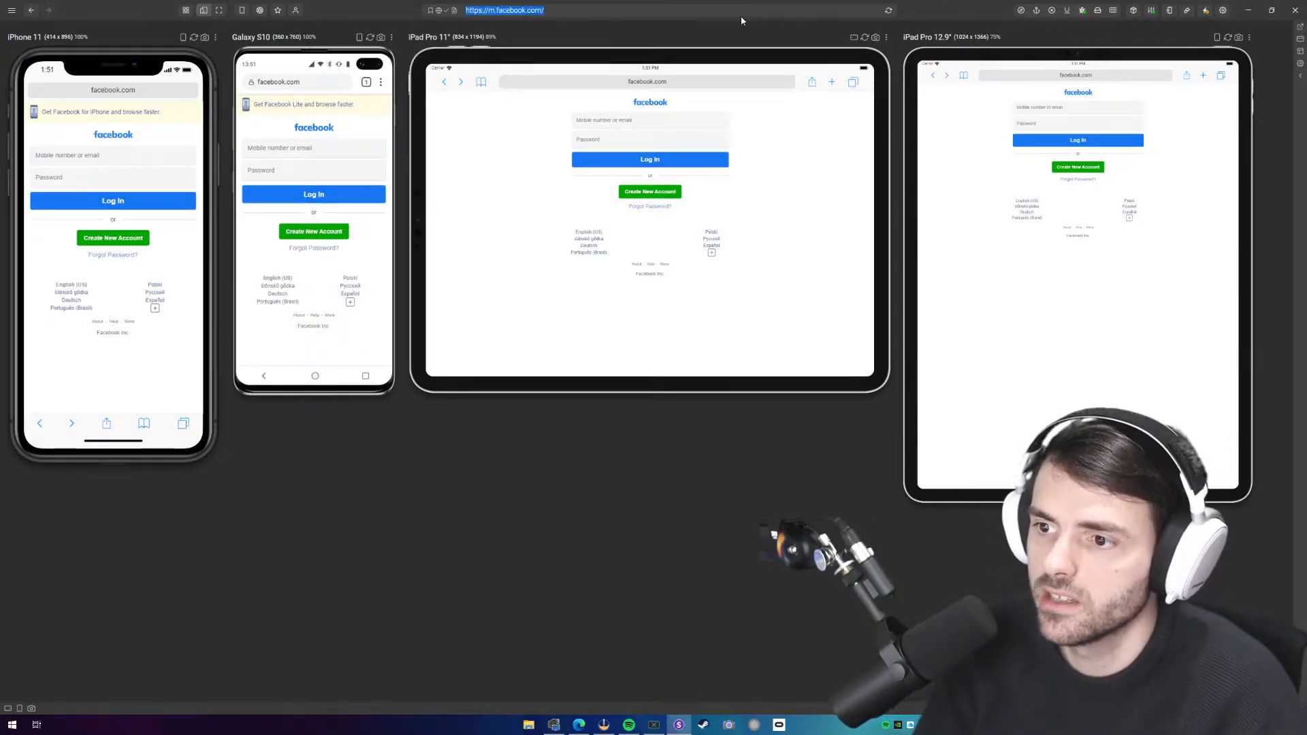
Load sizzy.co on all devices and enable block outlines and z-index debugging
type("sizzy.co")
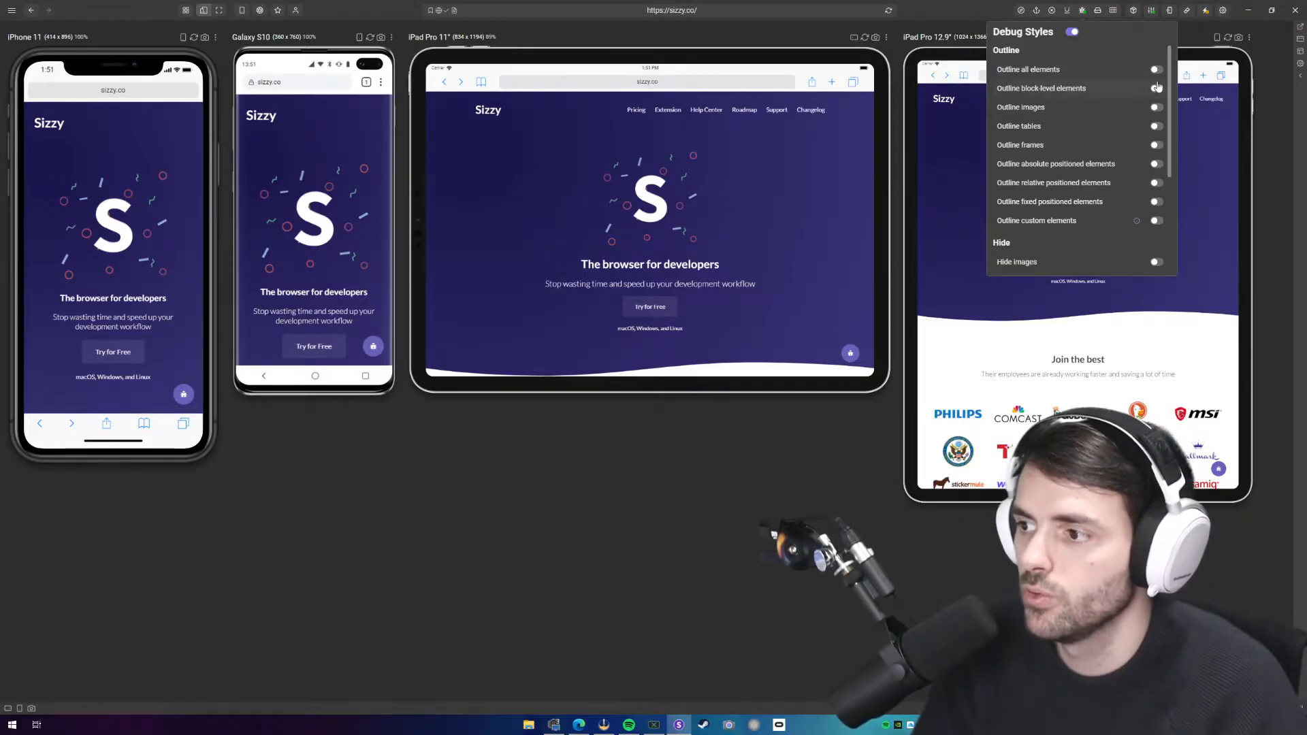
left_click(1155, 70)
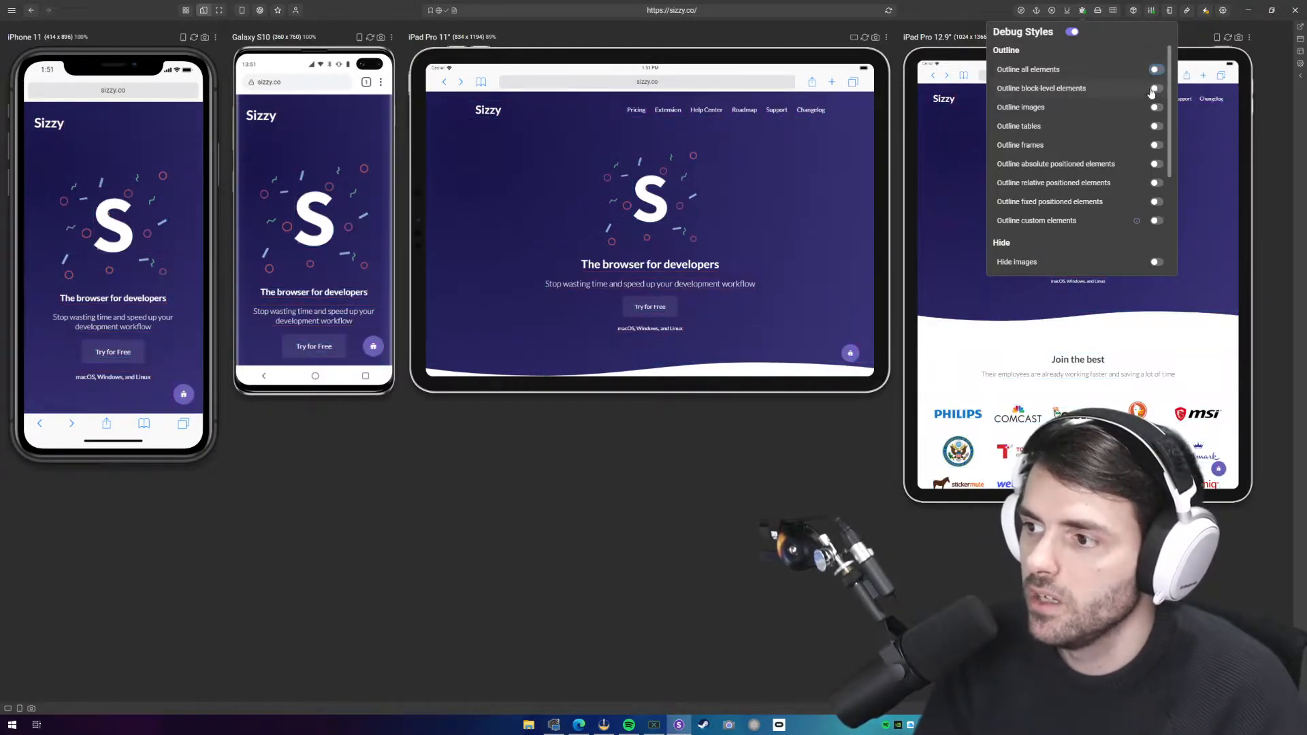
scroll("down", 3)
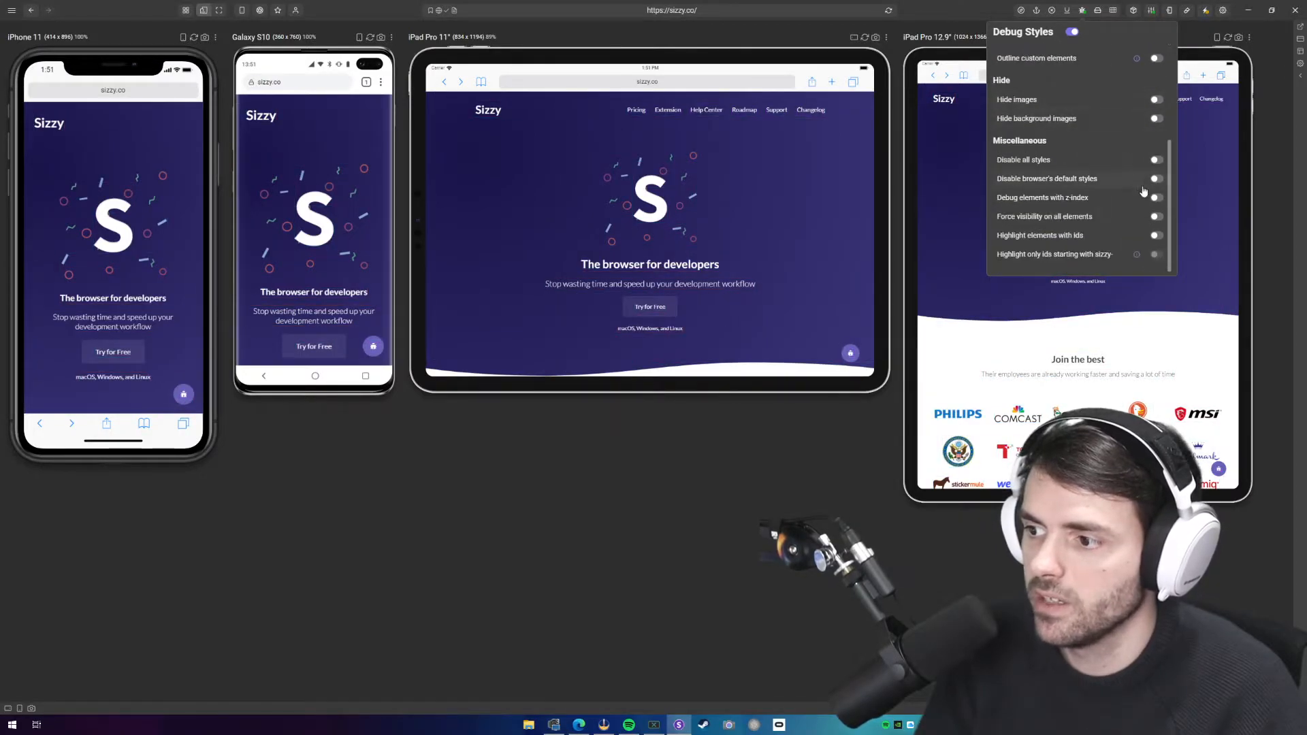
left_click(1155, 197)
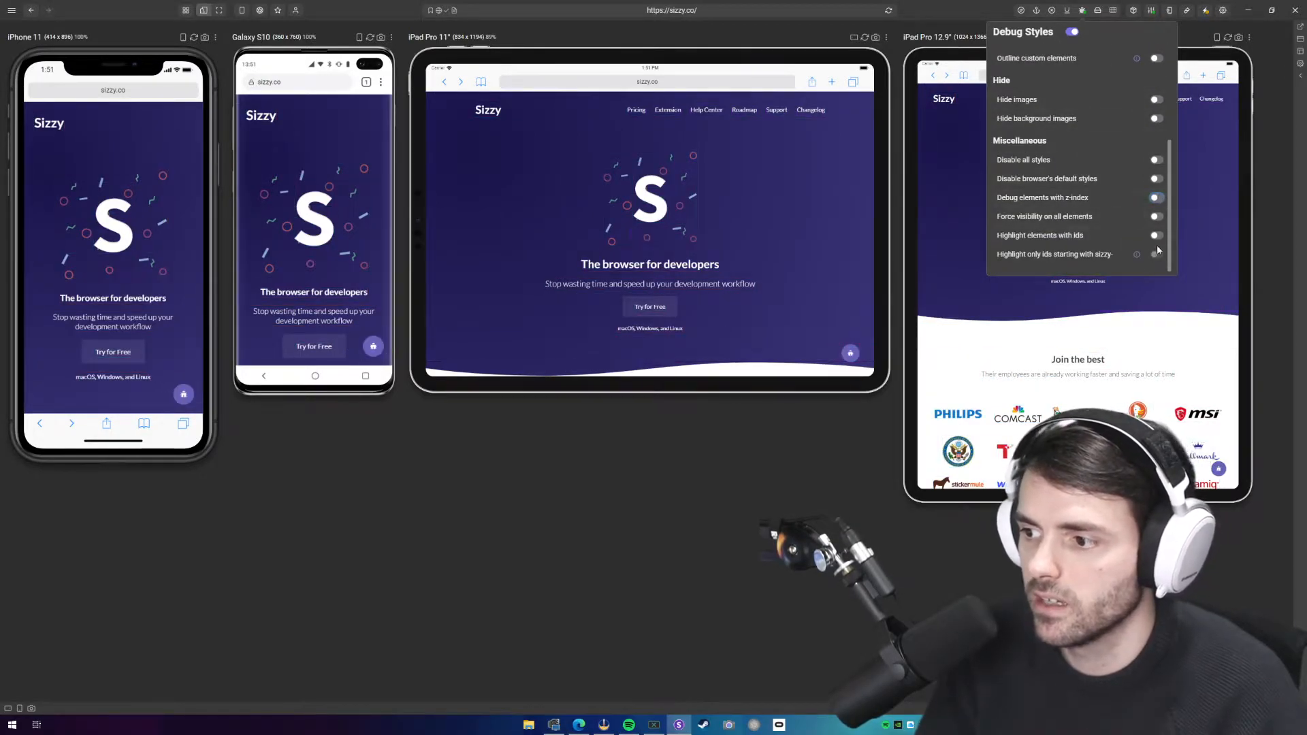
Briefly disable all page styles, re-enable them, and close Debug Styles
left_click(1155, 160)
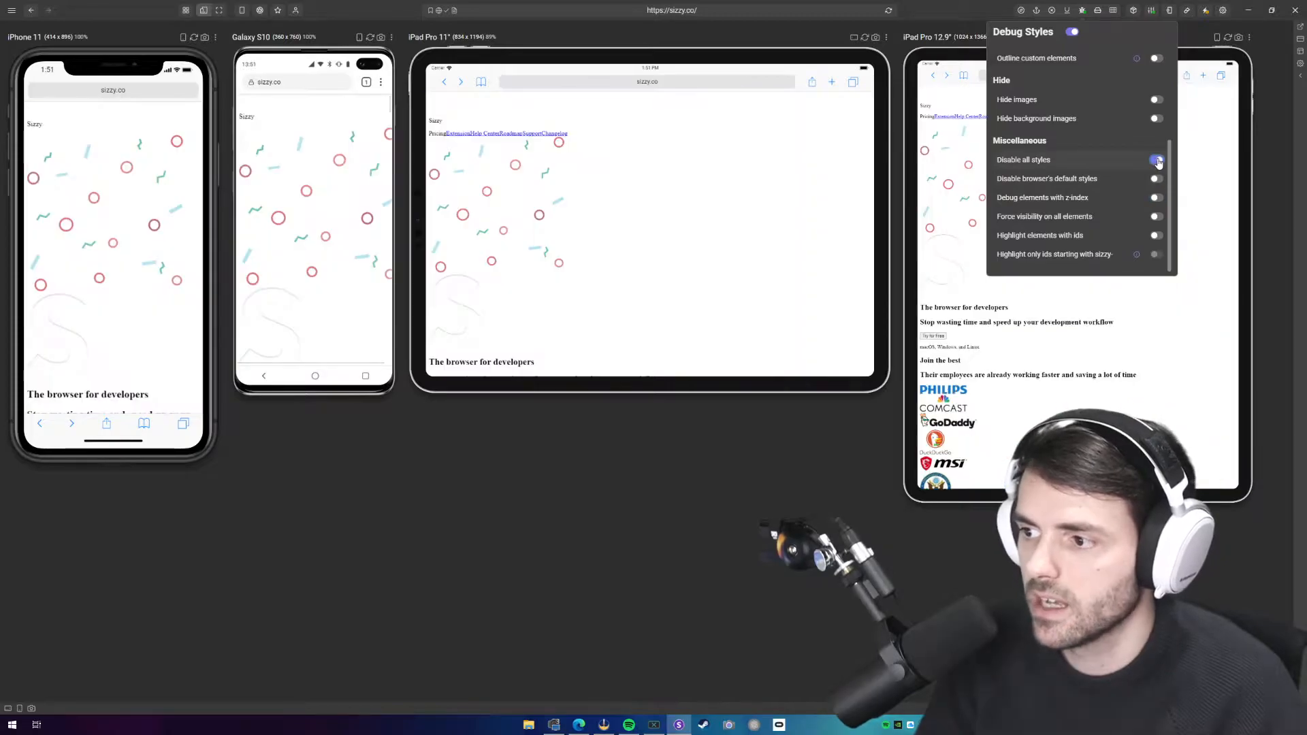
left_click(1157, 159)
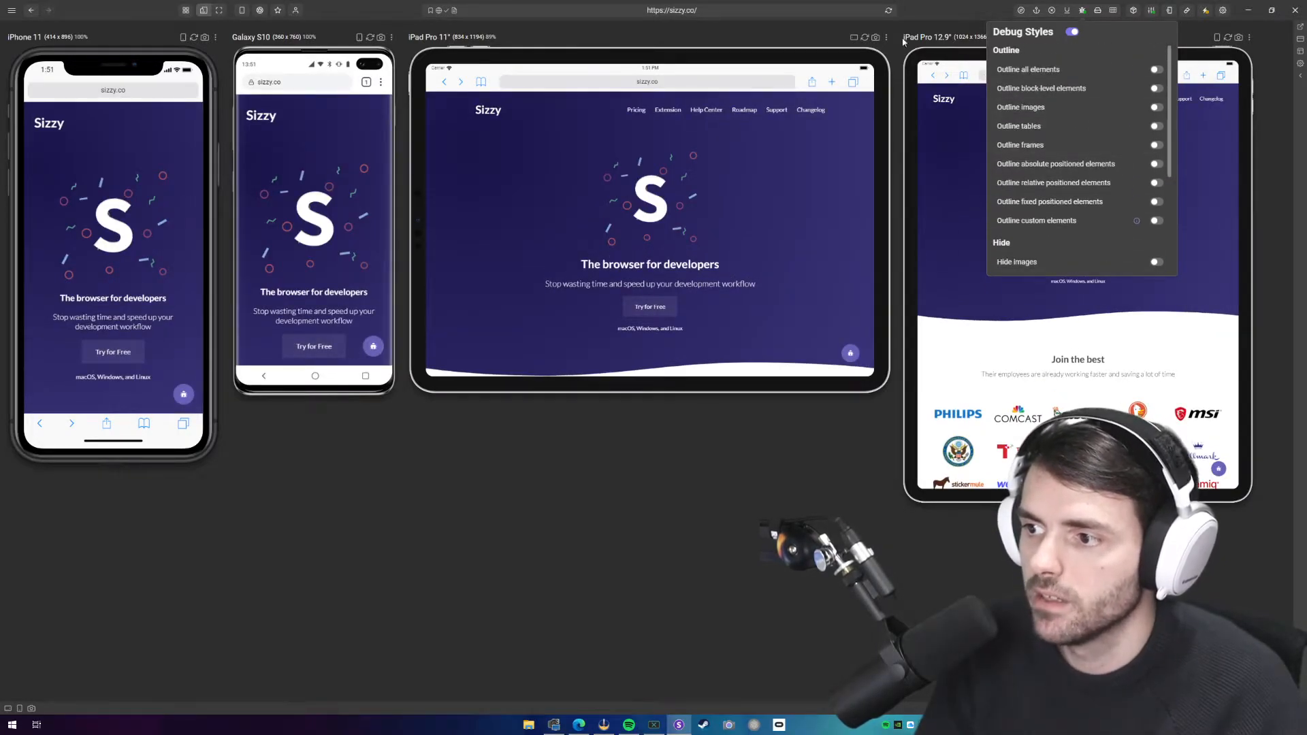
left_click(1206, 11)
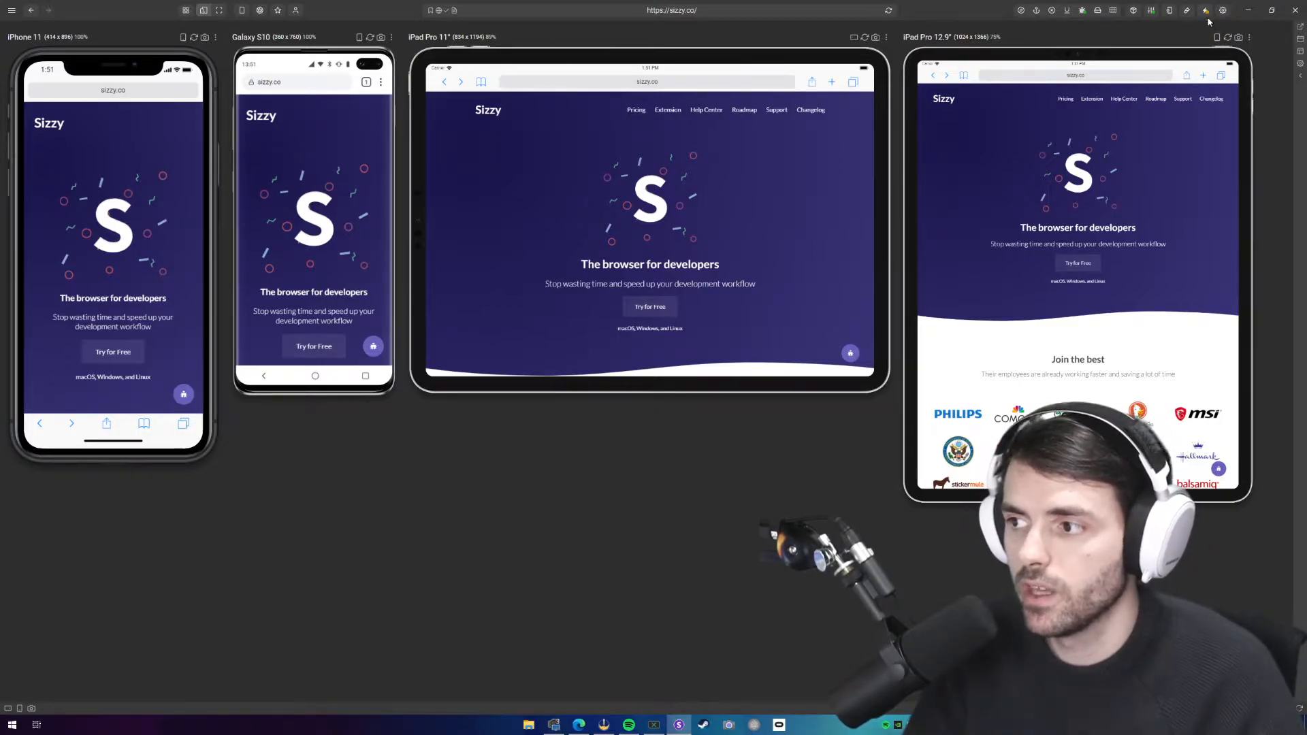
mouse_move(1204, 10)
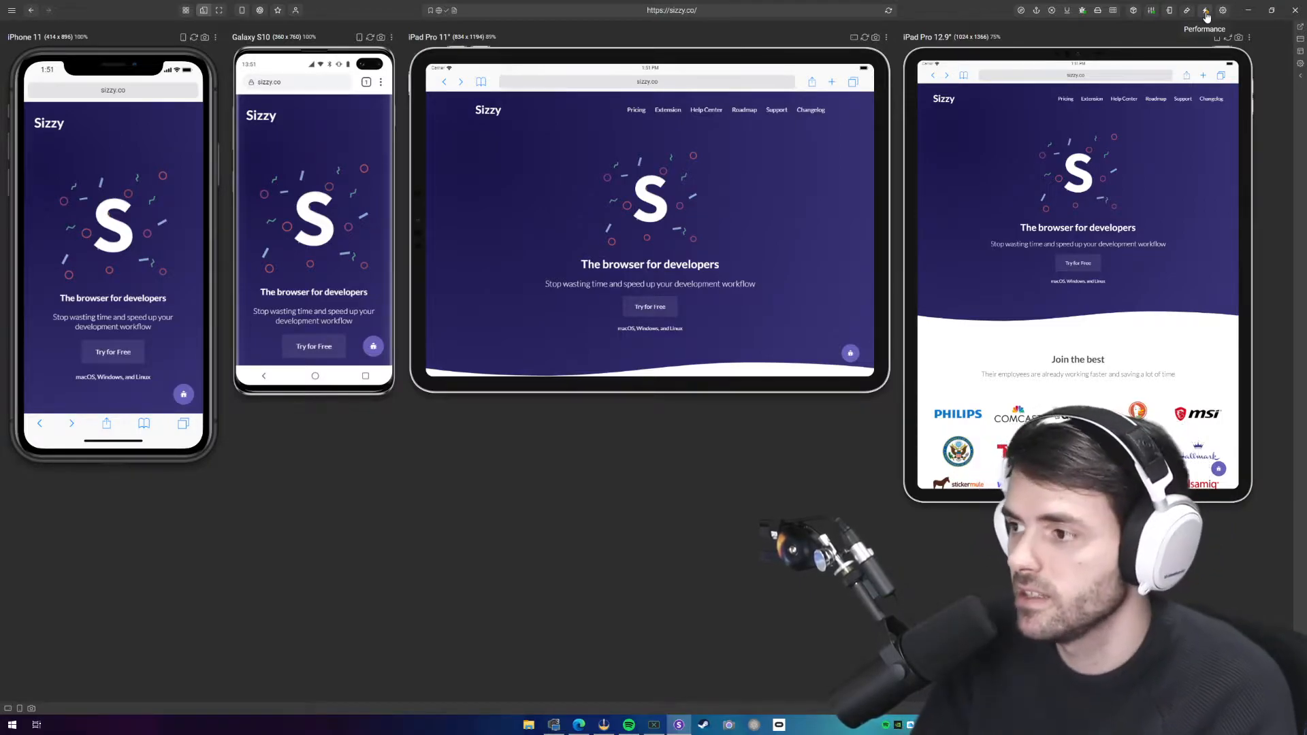
Turn off all performance options with Disable All, then toggle Disable animations
left_click(1205, 10)
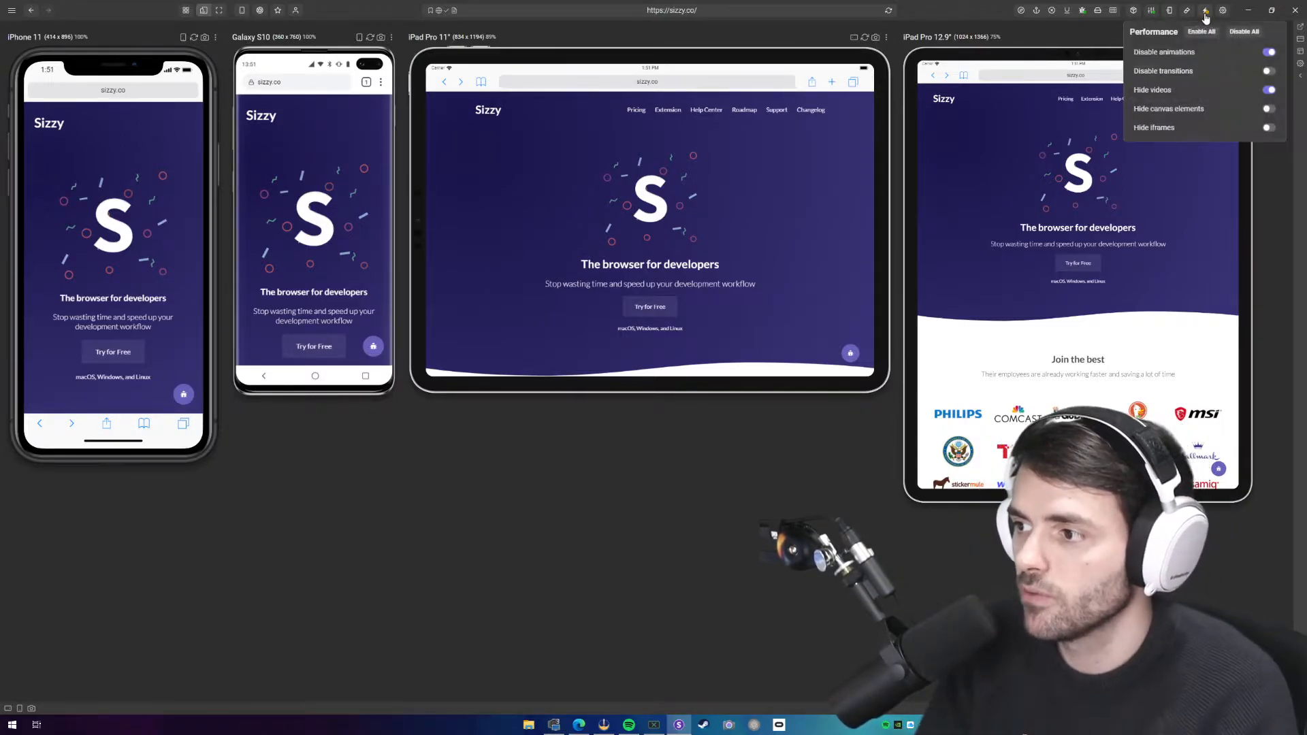
left_click(1267, 51)
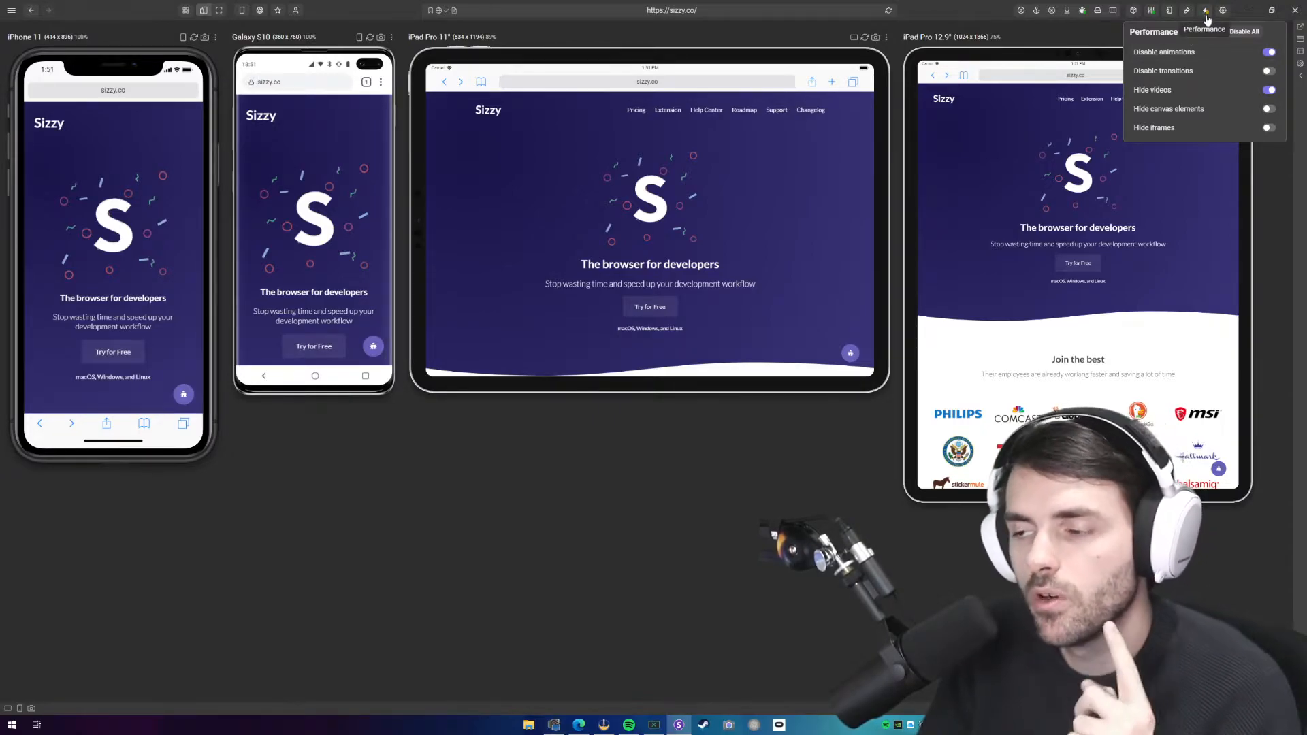
left_click(1267, 52)
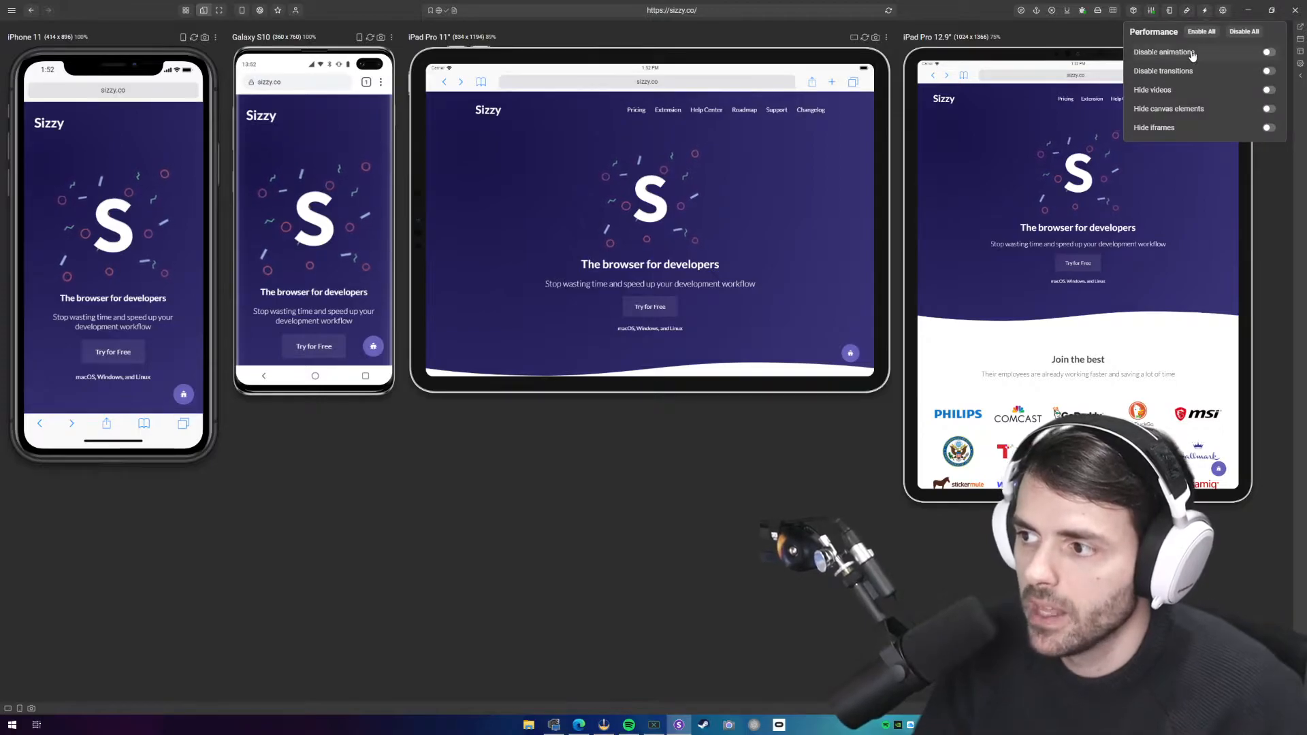
left_click(1266, 52)
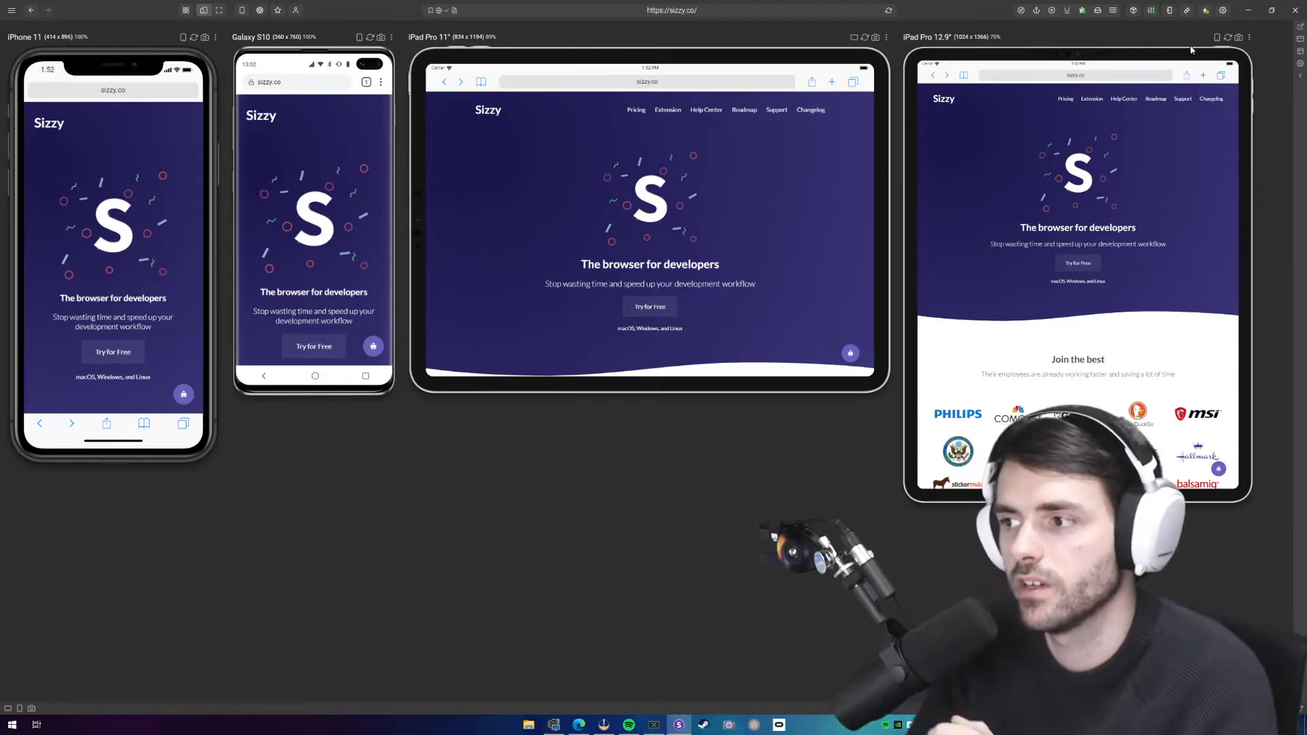
Test hiding videos on every device, then switch all performance options off again
left_click(1150, 10)
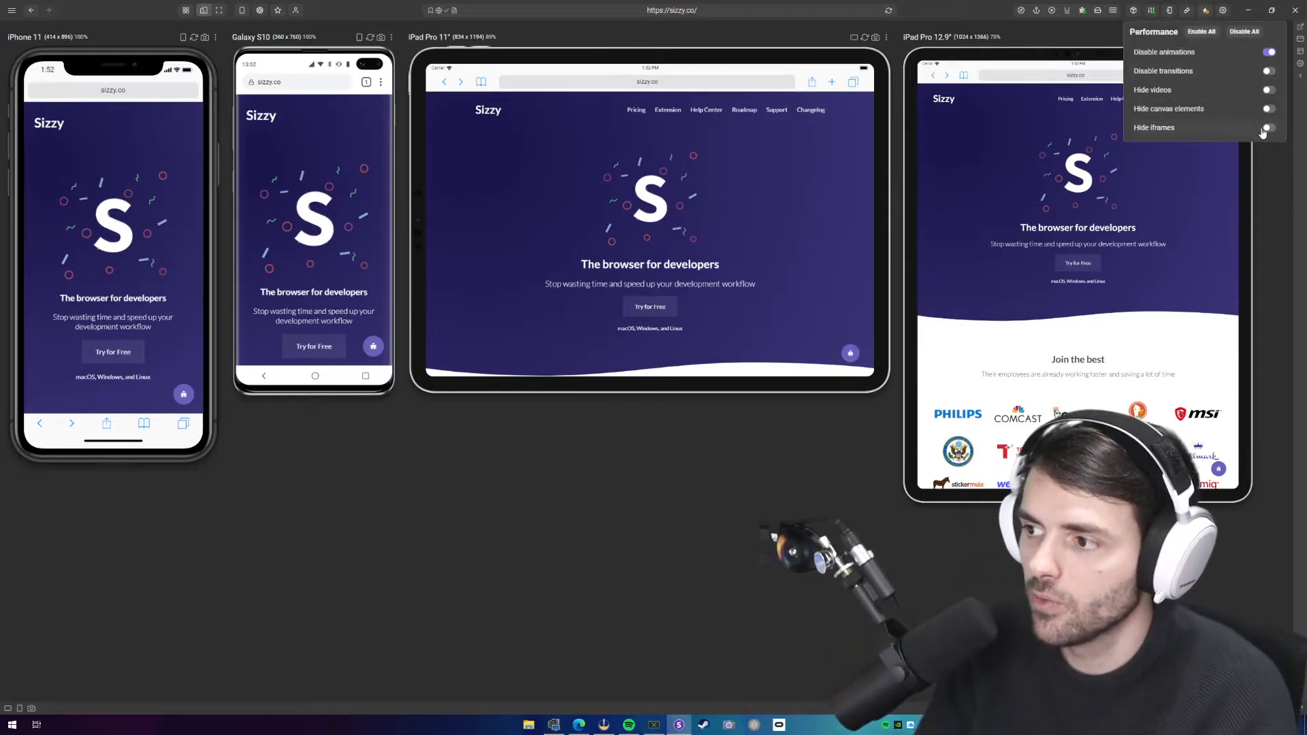
left_click(1269, 127)
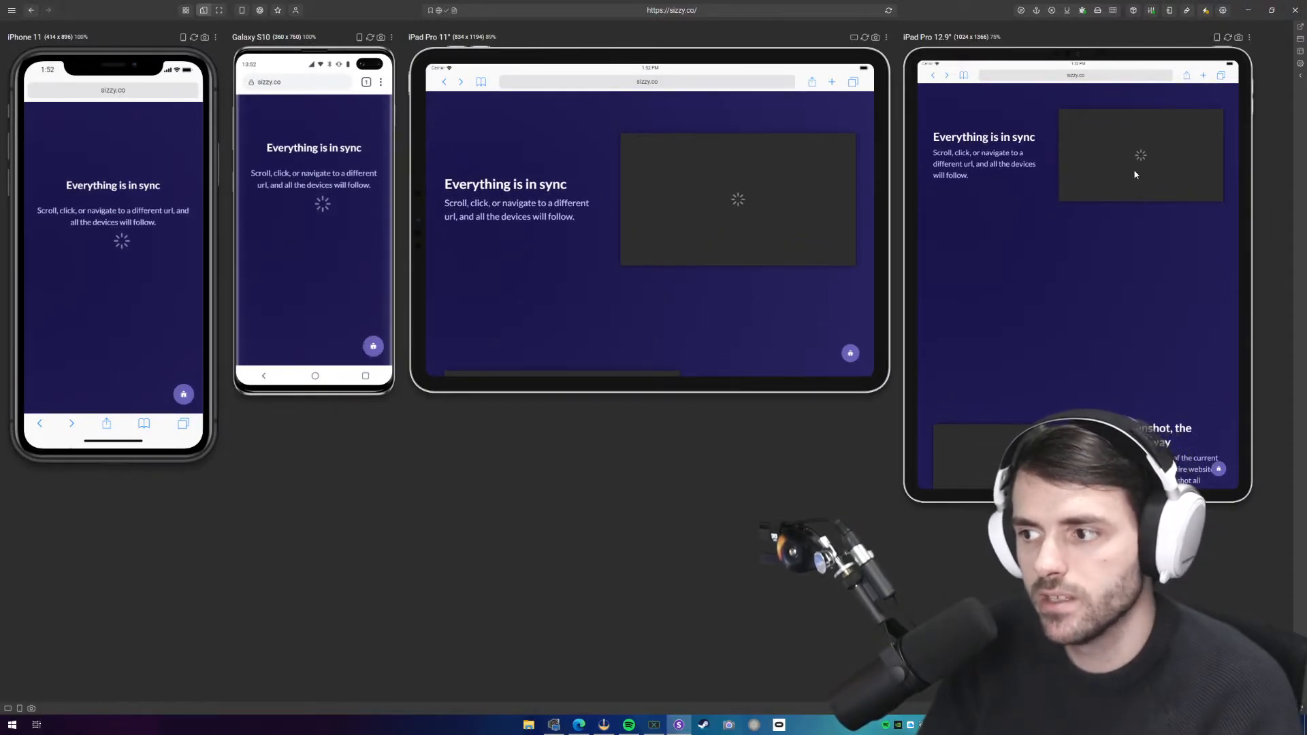
mouse_move(1206, 10)
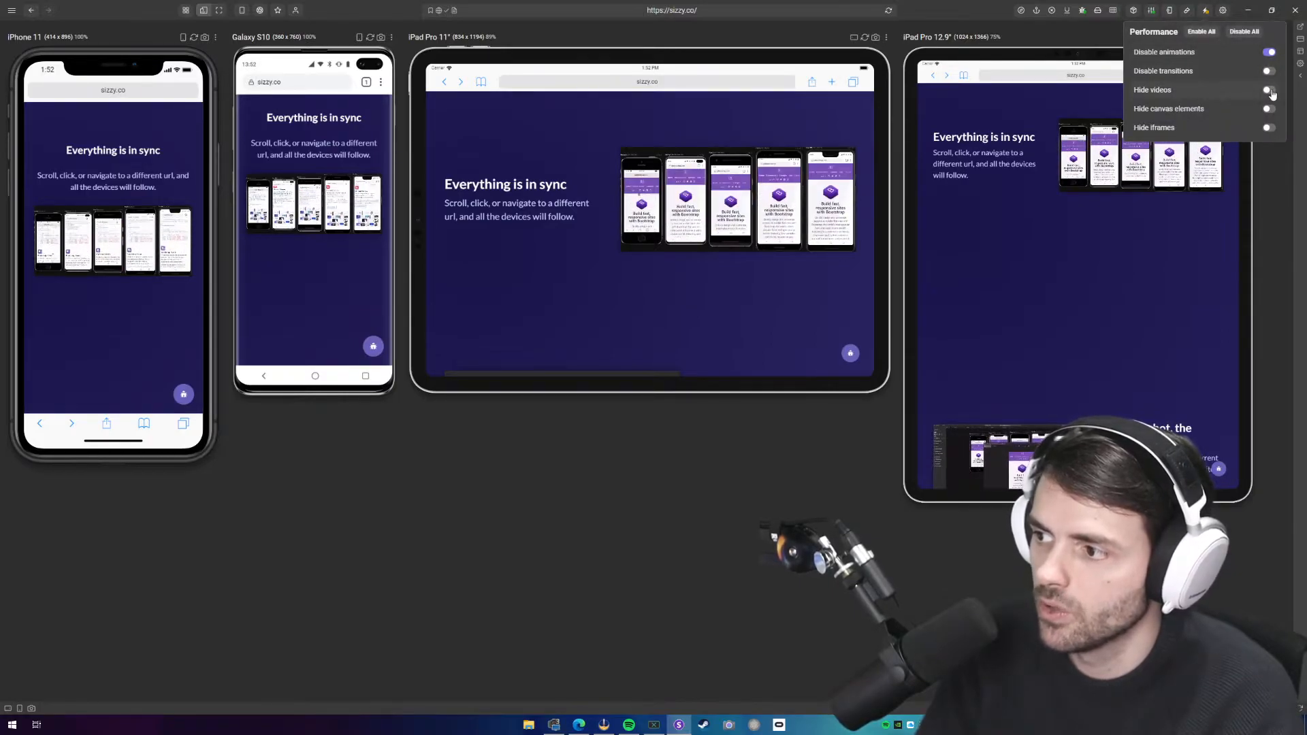
left_click(1269, 90)
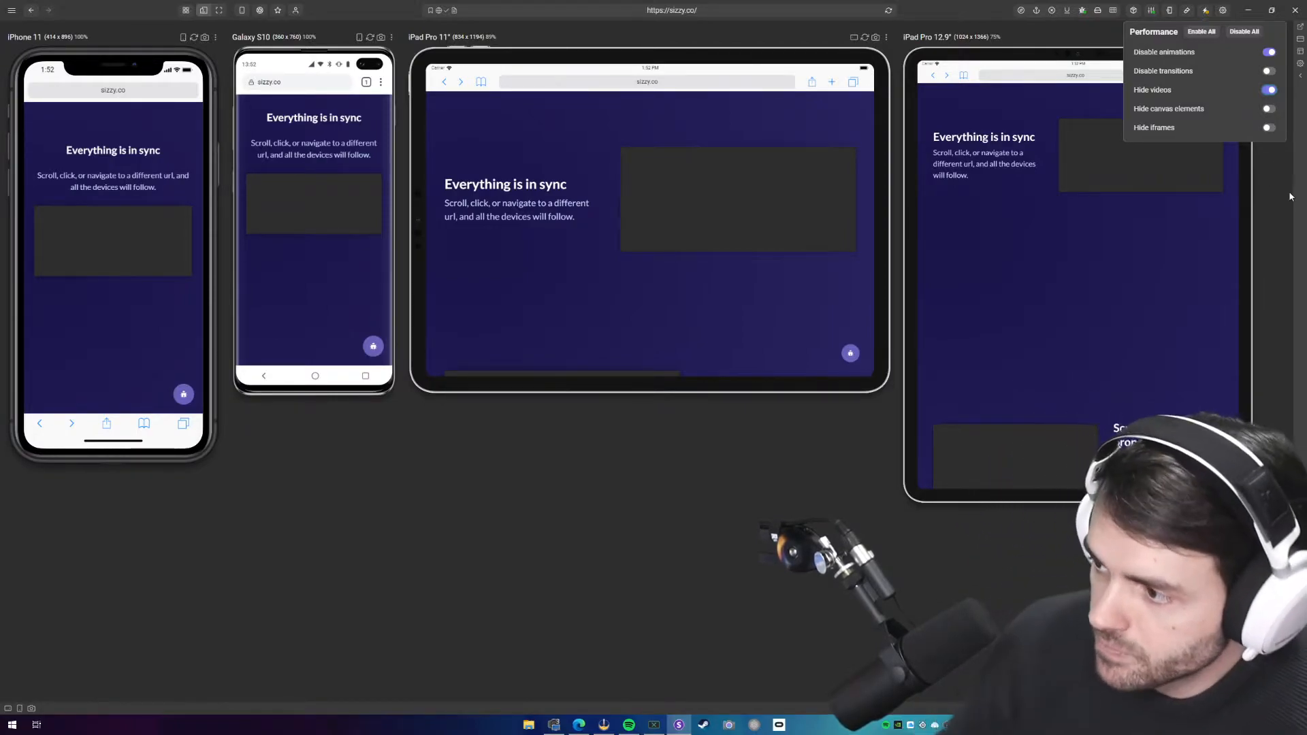
left_click(1243, 32)
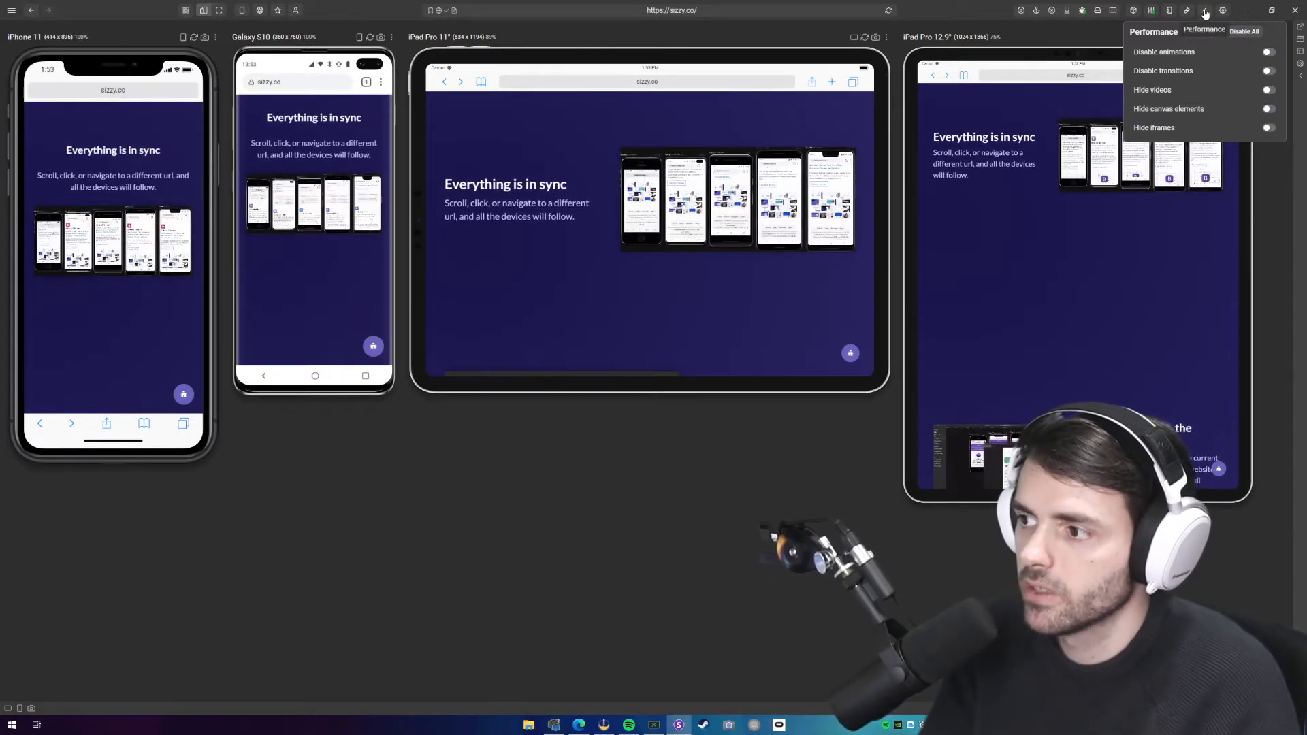
left_click(1267, 52)
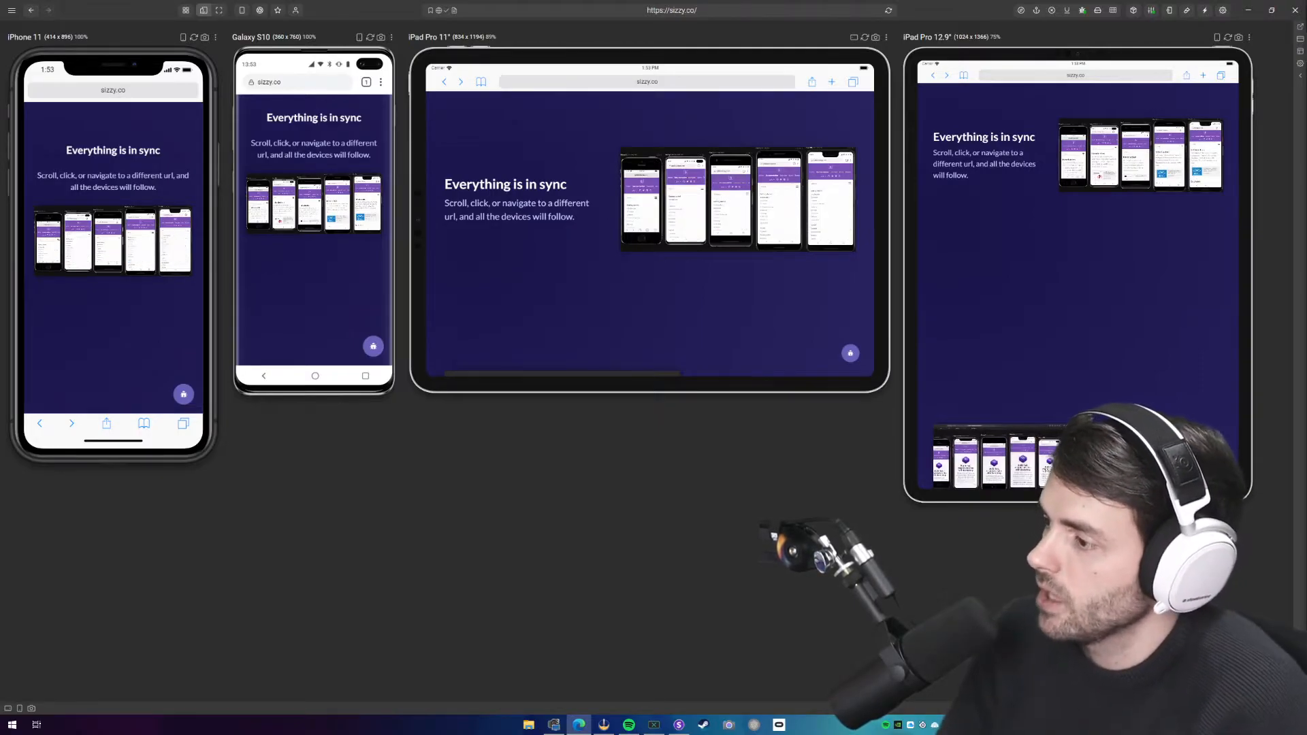
Navigate every device to the Pricing section using the CSS selector '#prl'
scroll("down", 3)
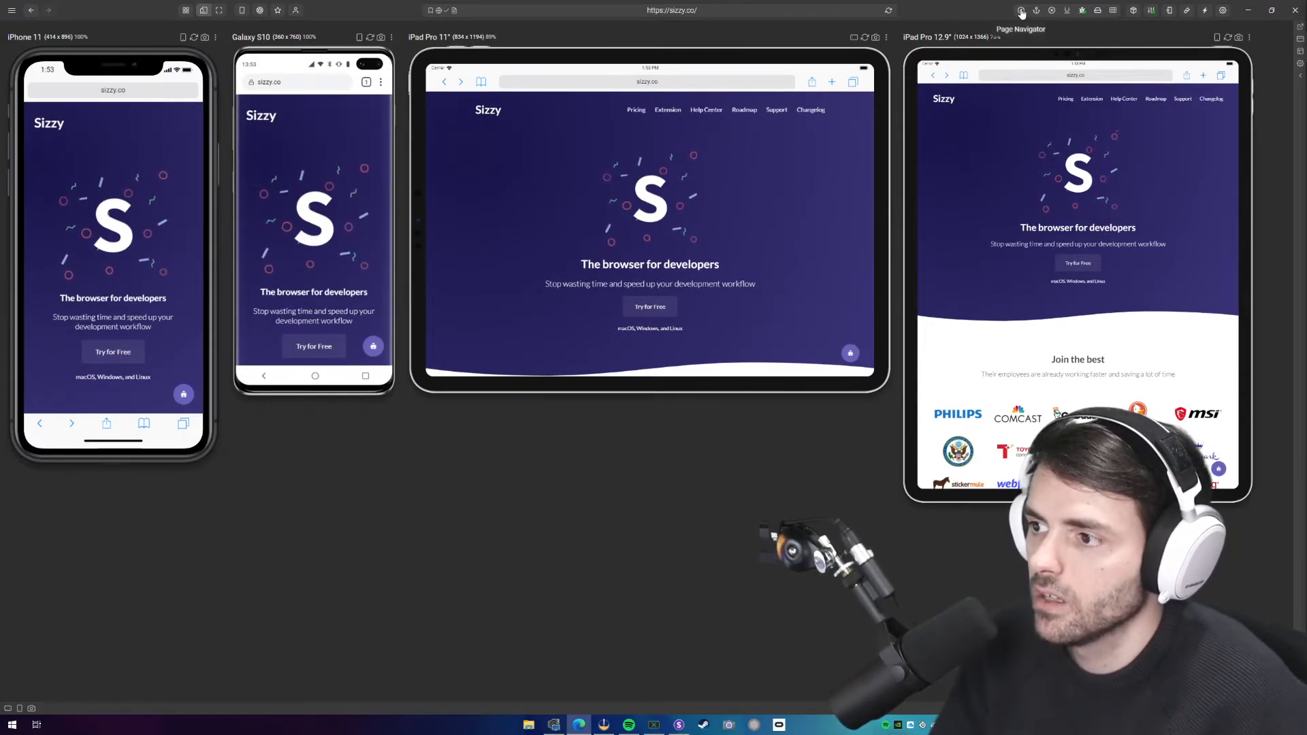
left_click(1020, 11)
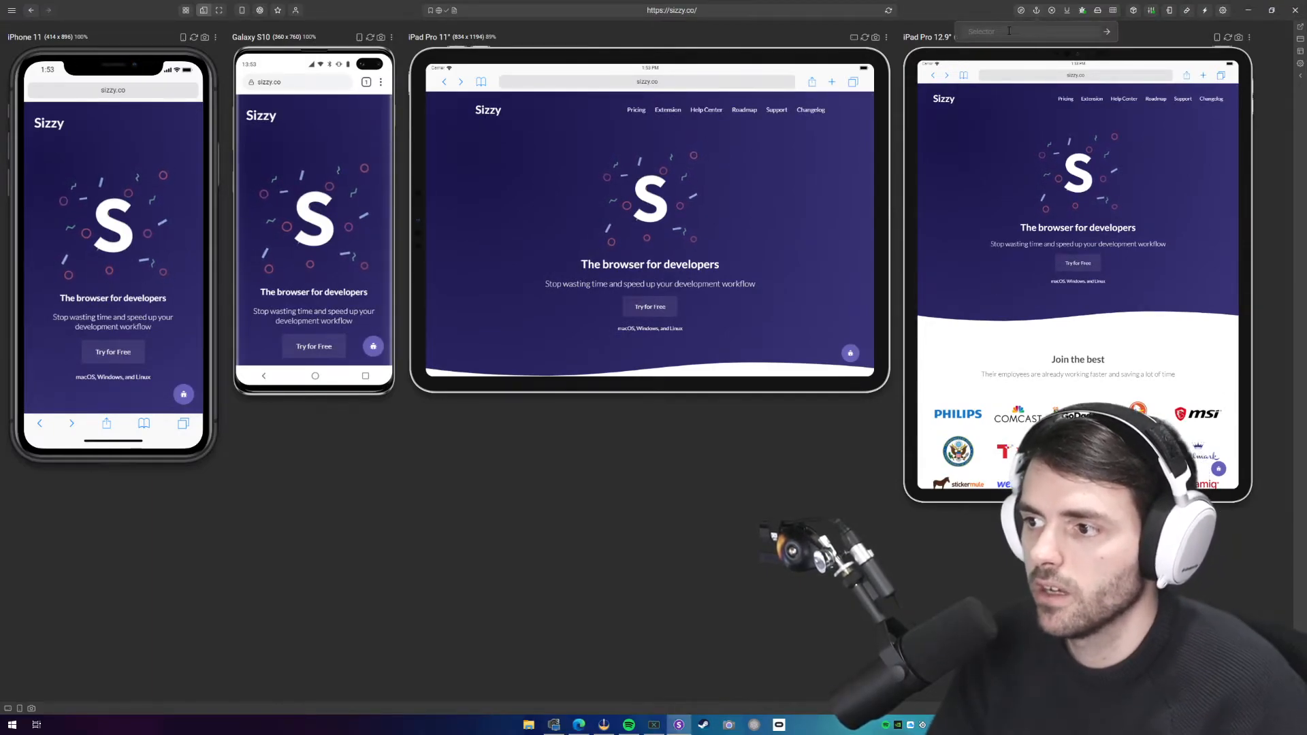
type("#prl")
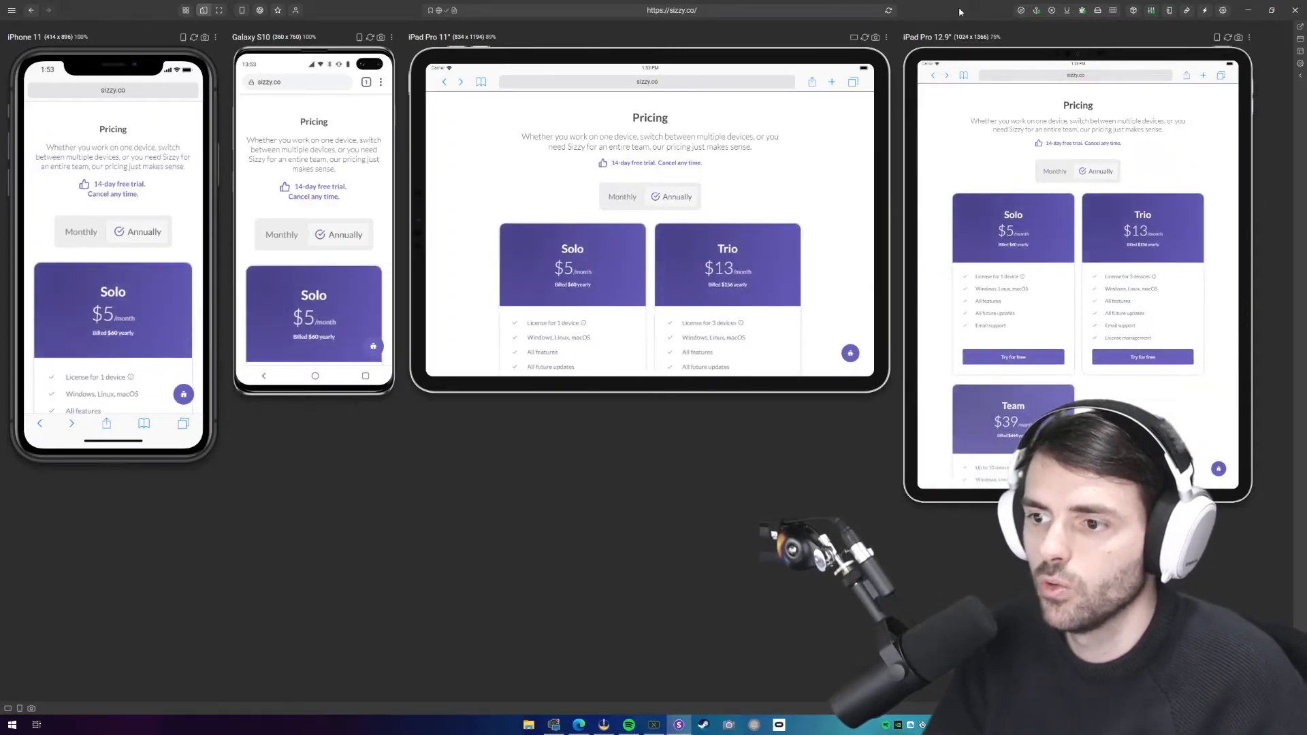
mouse_move(1042, 11)
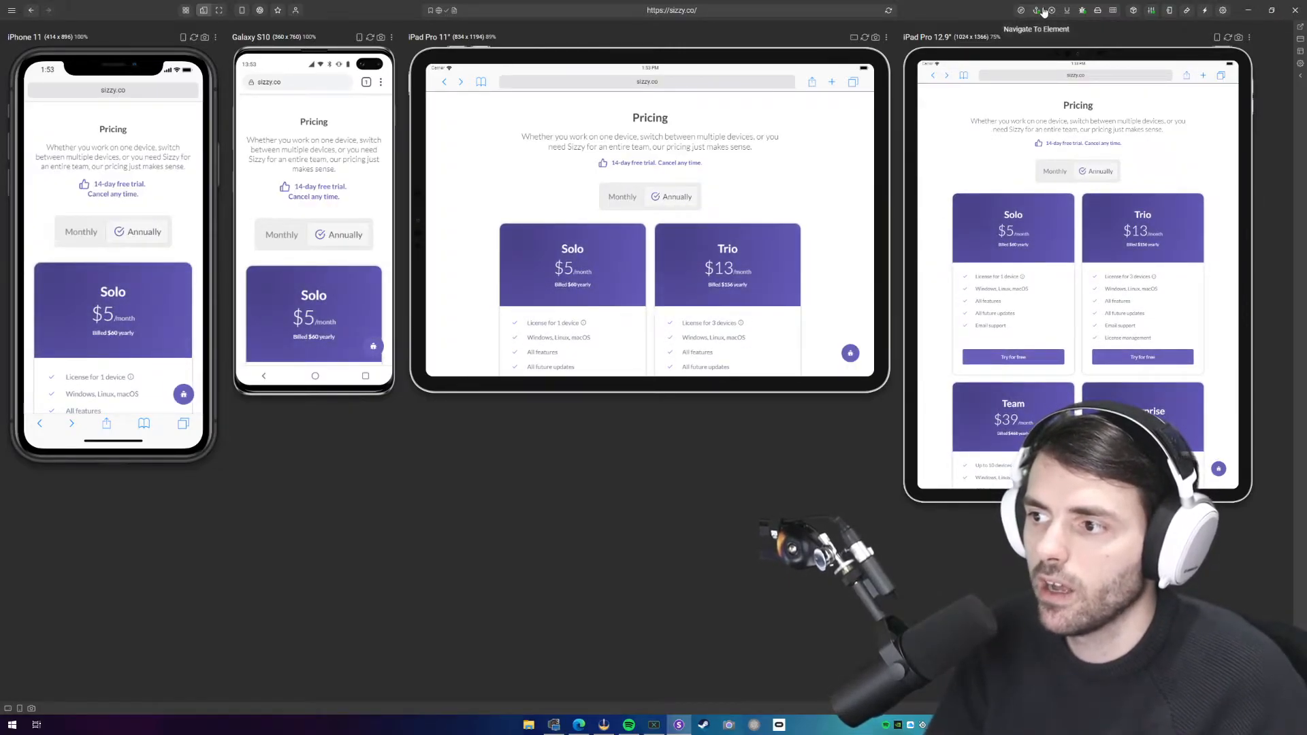
mouse_move(1018, 10)
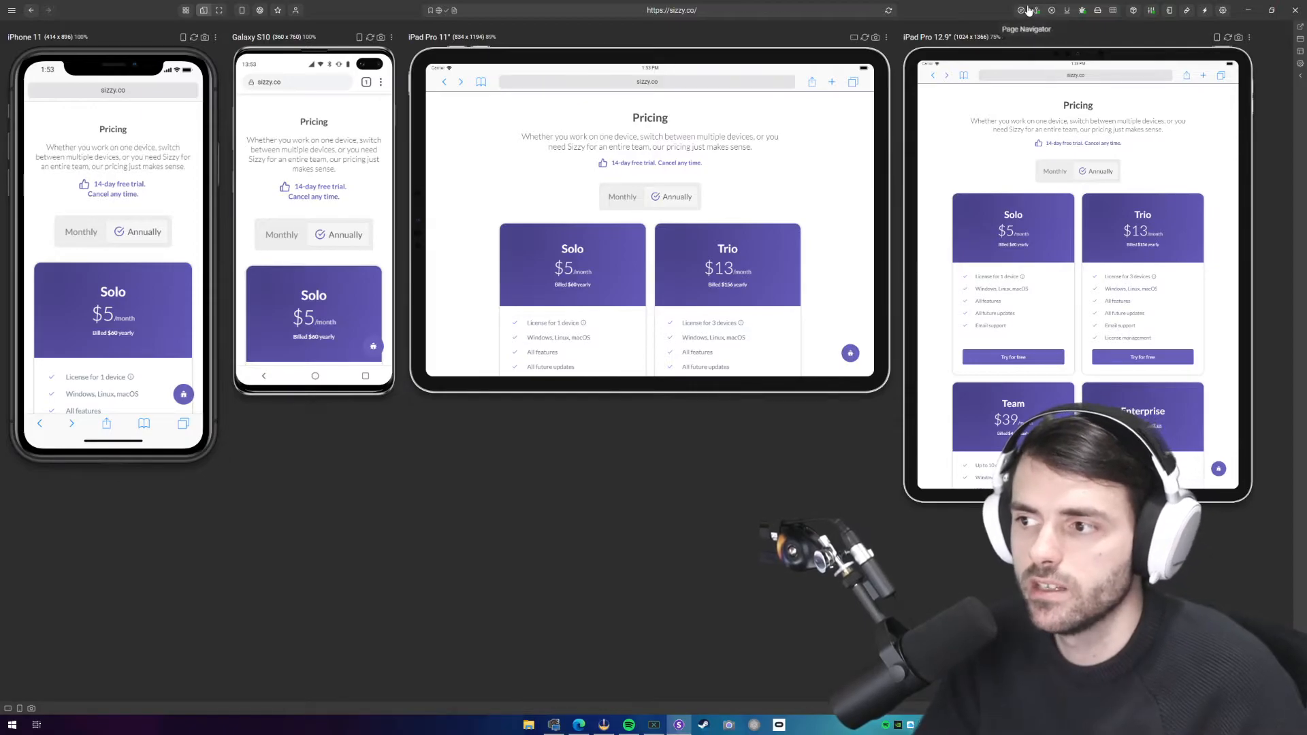
left_click(887, 10)
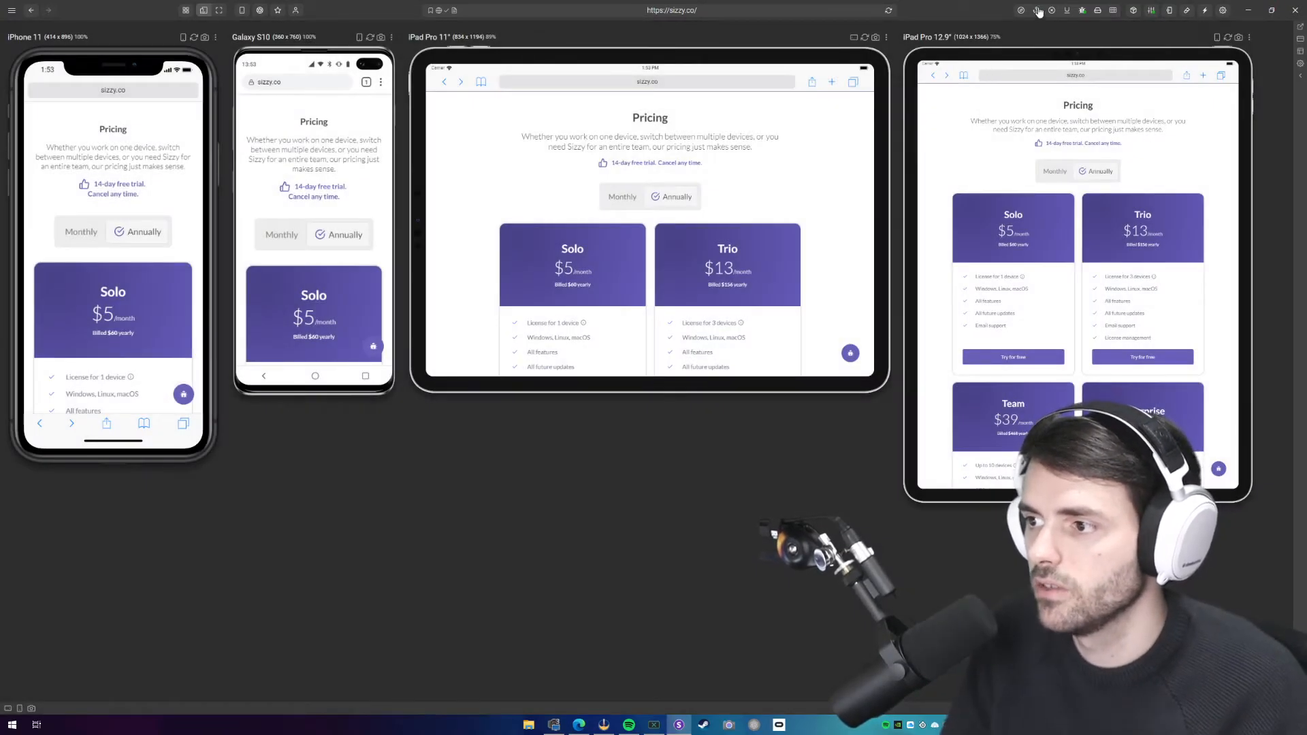
mouse_move(881, 430)
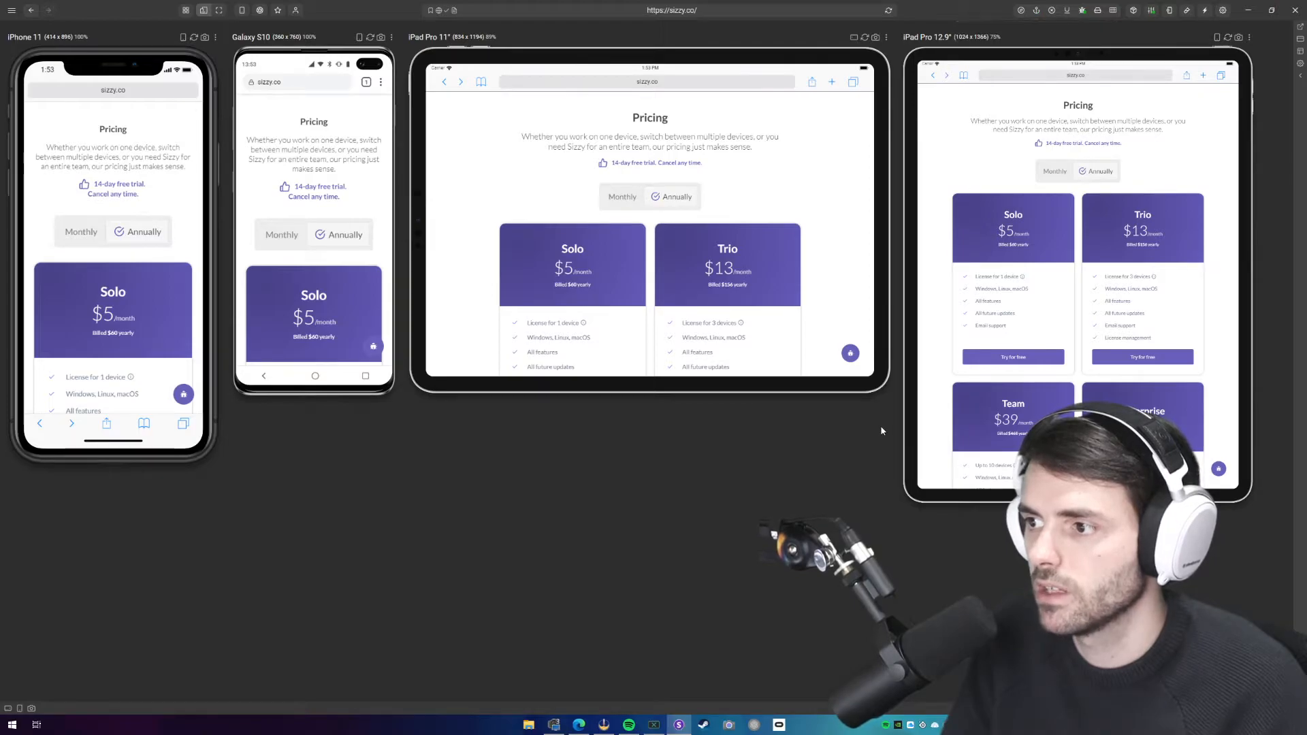
Run the 'navigate' command from the palette to send all devices to the page top
type("navigate #featu")
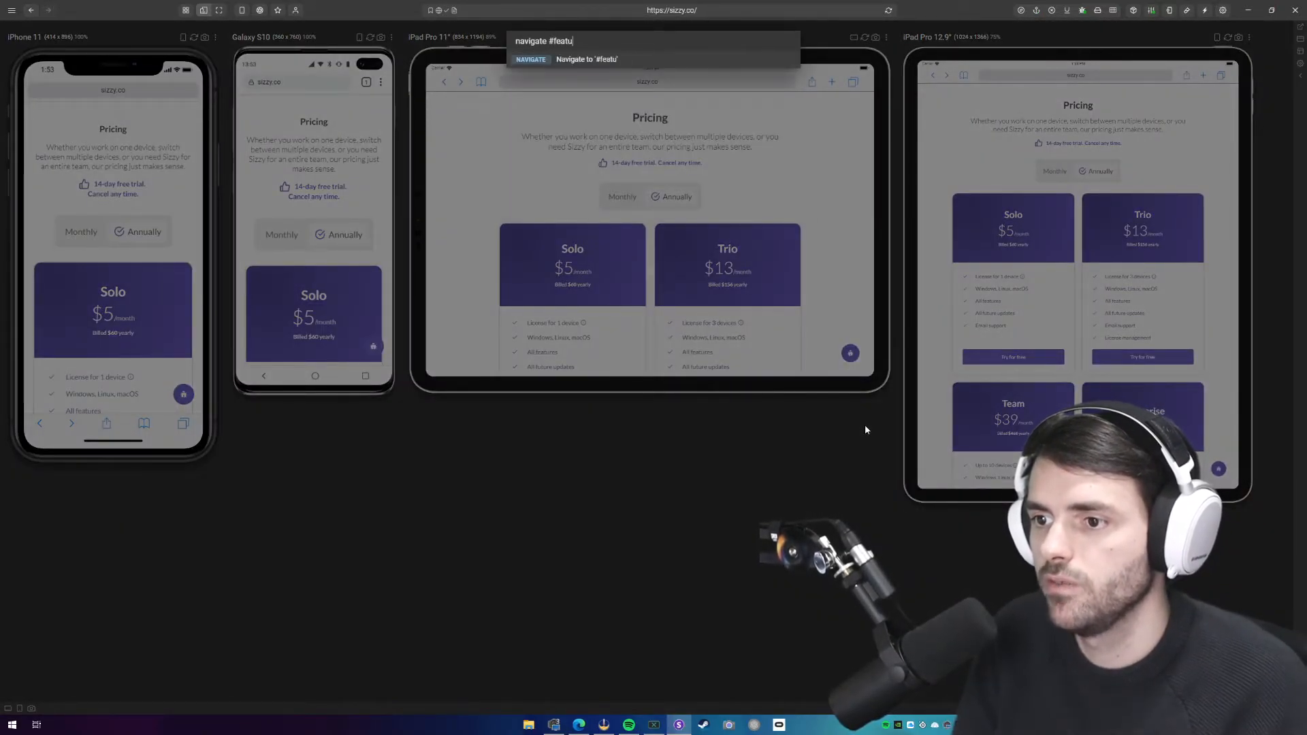
type("res")
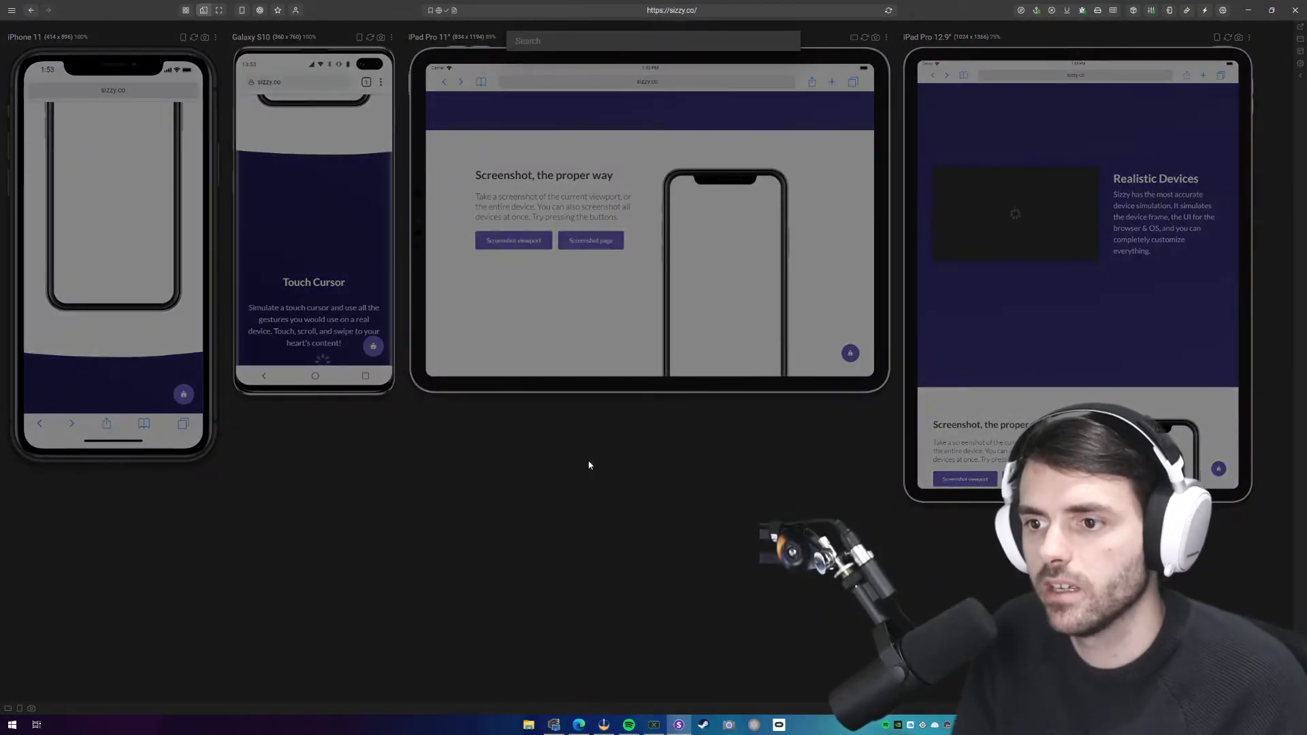
type("navigate")
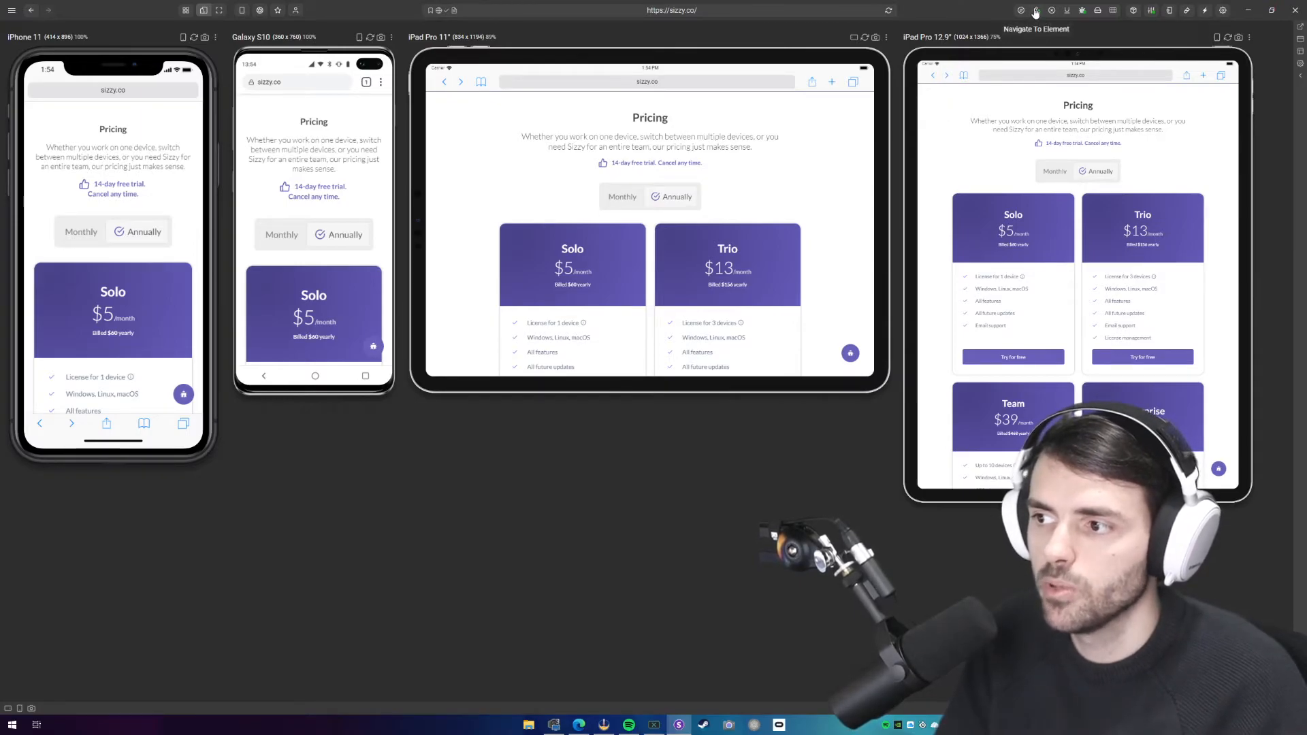
type("navi")
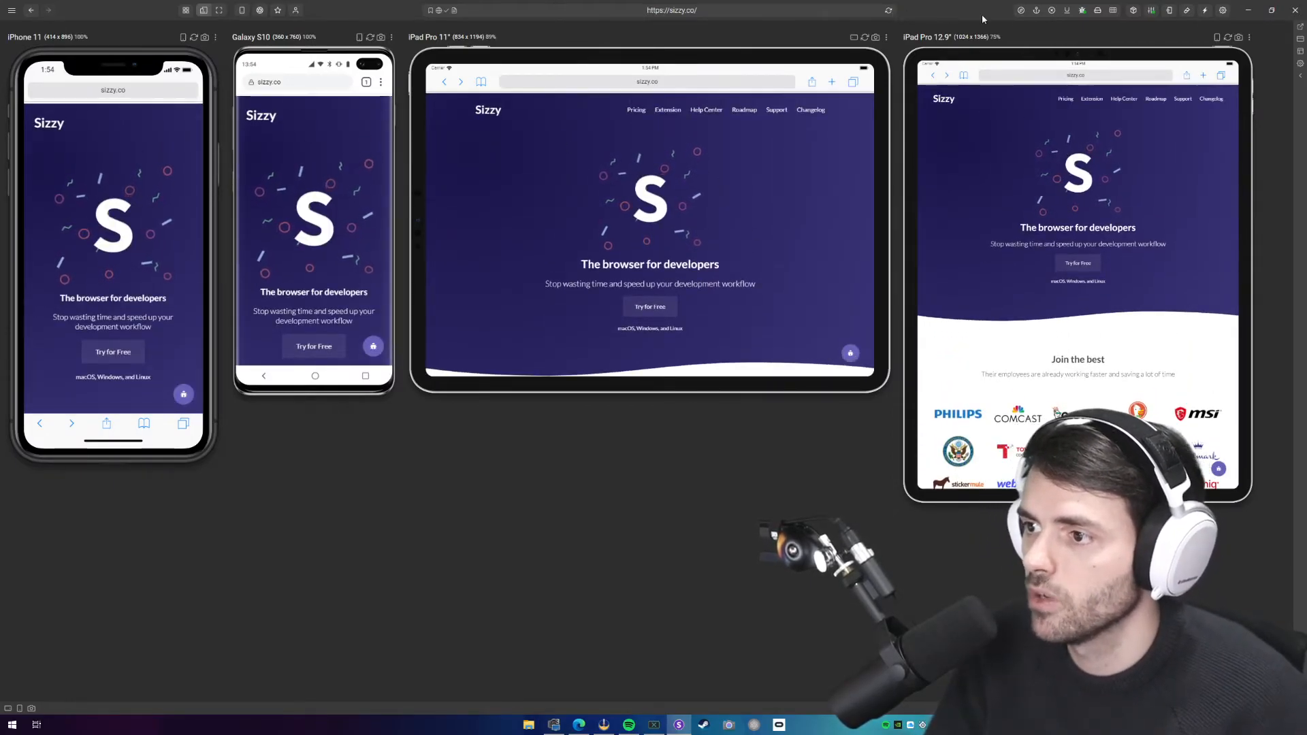
mouse_move(1037, 10)
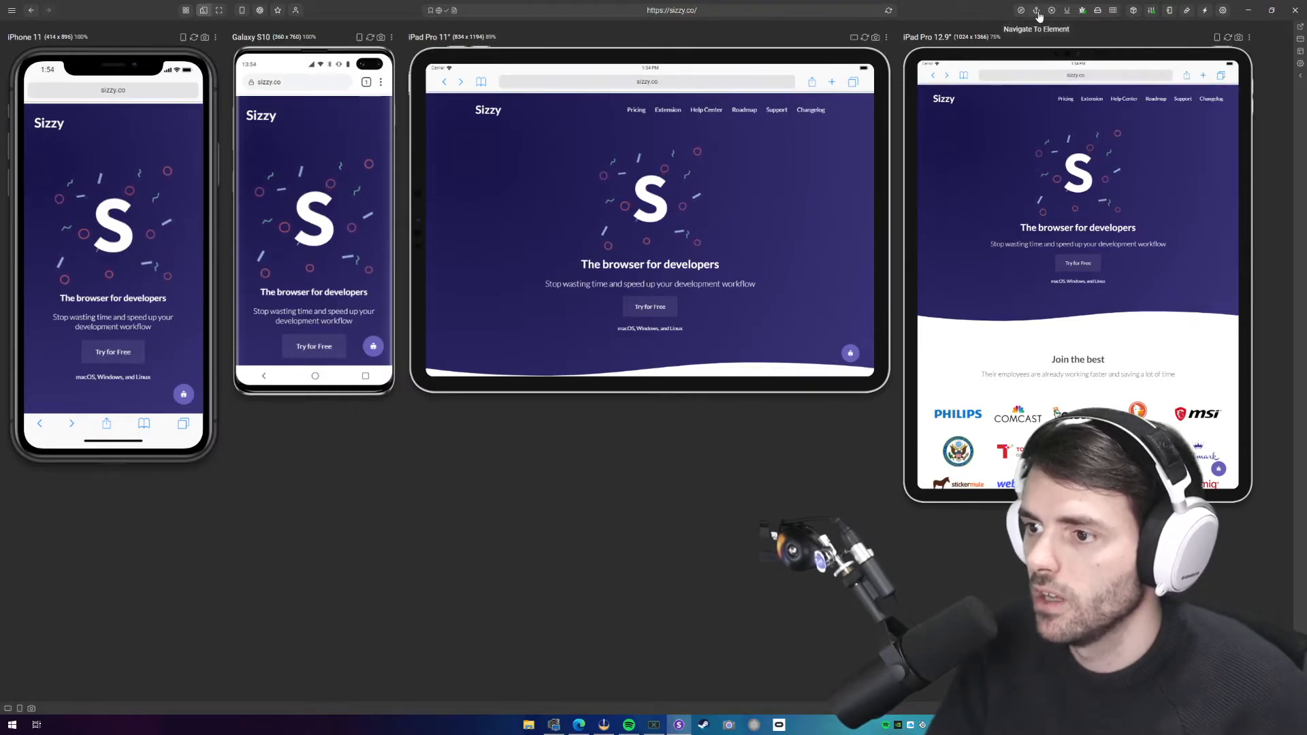
Use the Page Navigator to jump all devices to 'Screenshot, the proper way'
left_click(1020, 10)
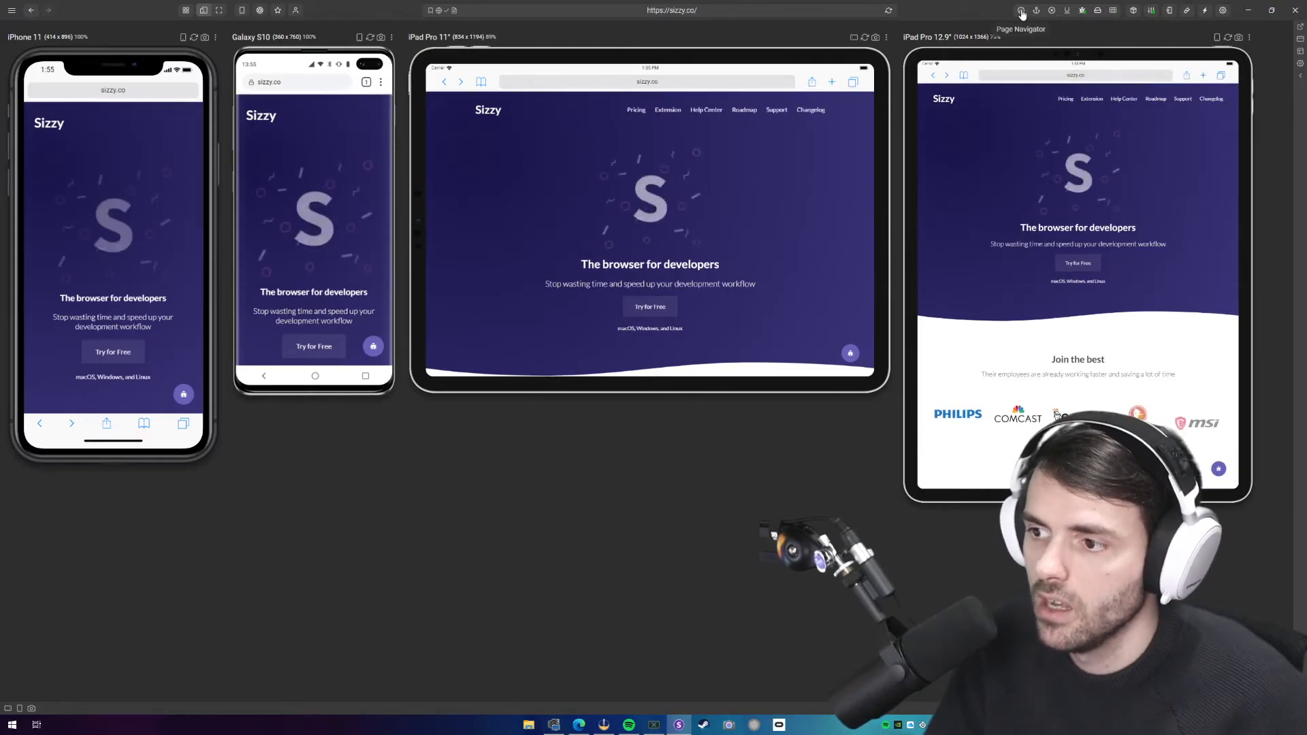
left_click(1020, 11)
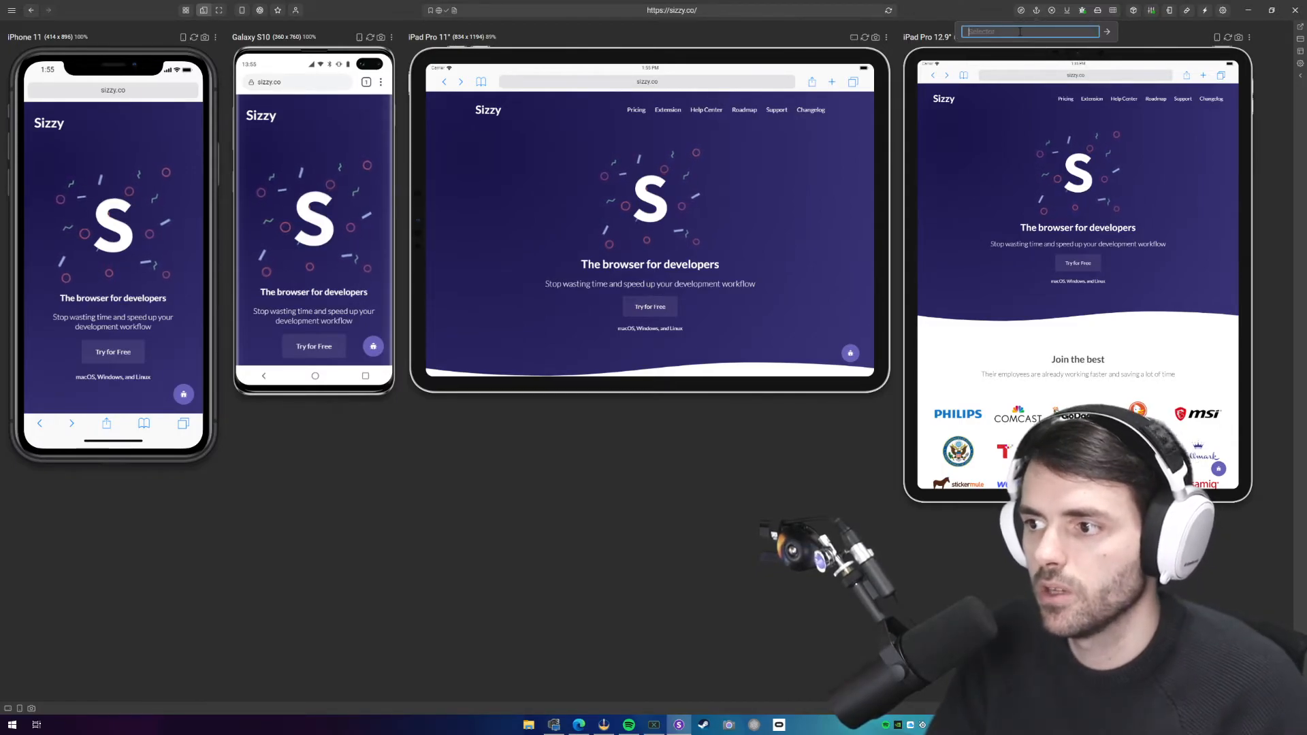
scroll("down", 3)
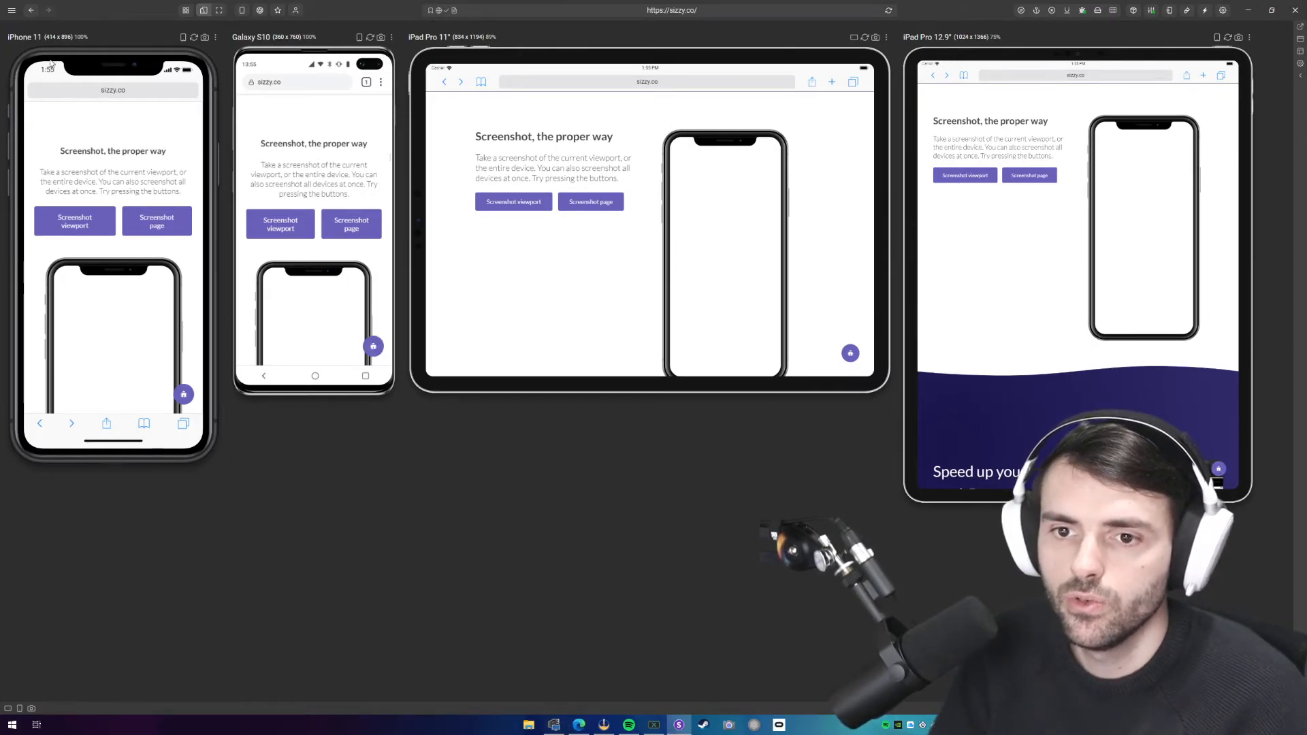
Browse the app menu's Settings, then scroll the previews to 'Everything is in sync'
left_click(35, 21)
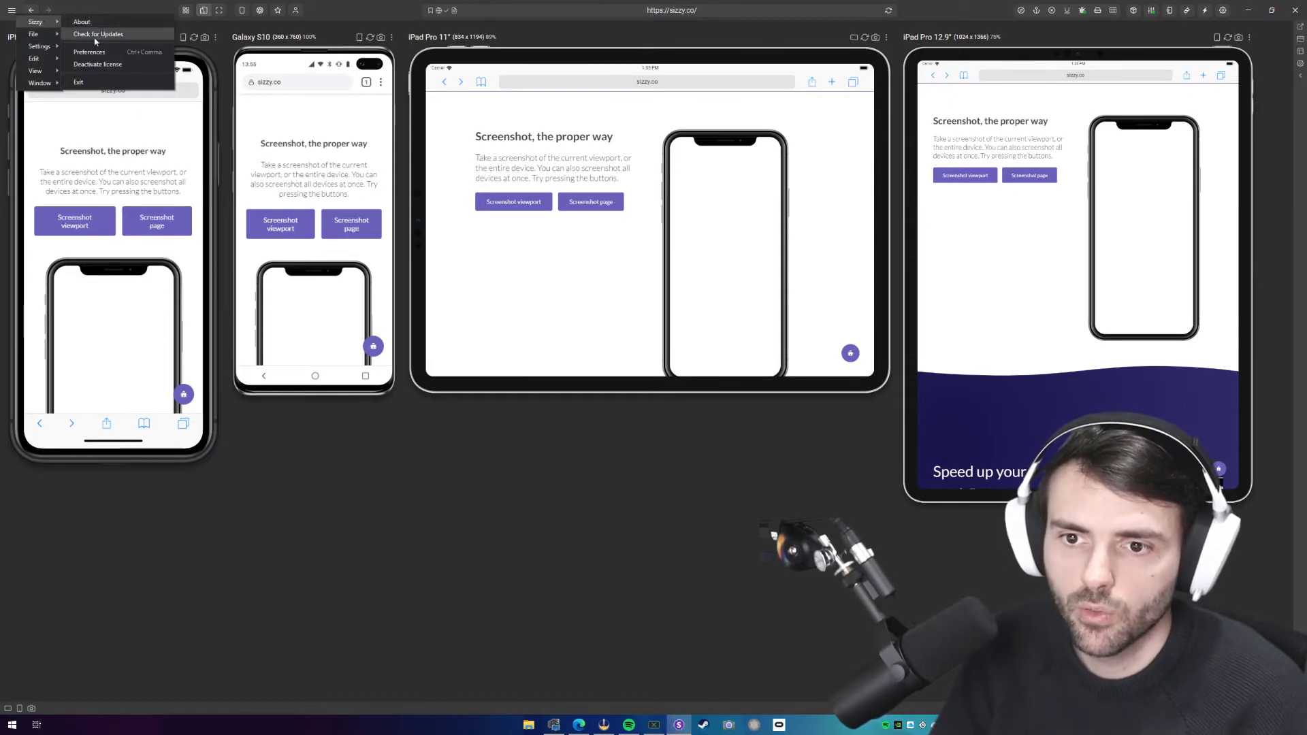
left_click(39, 46)
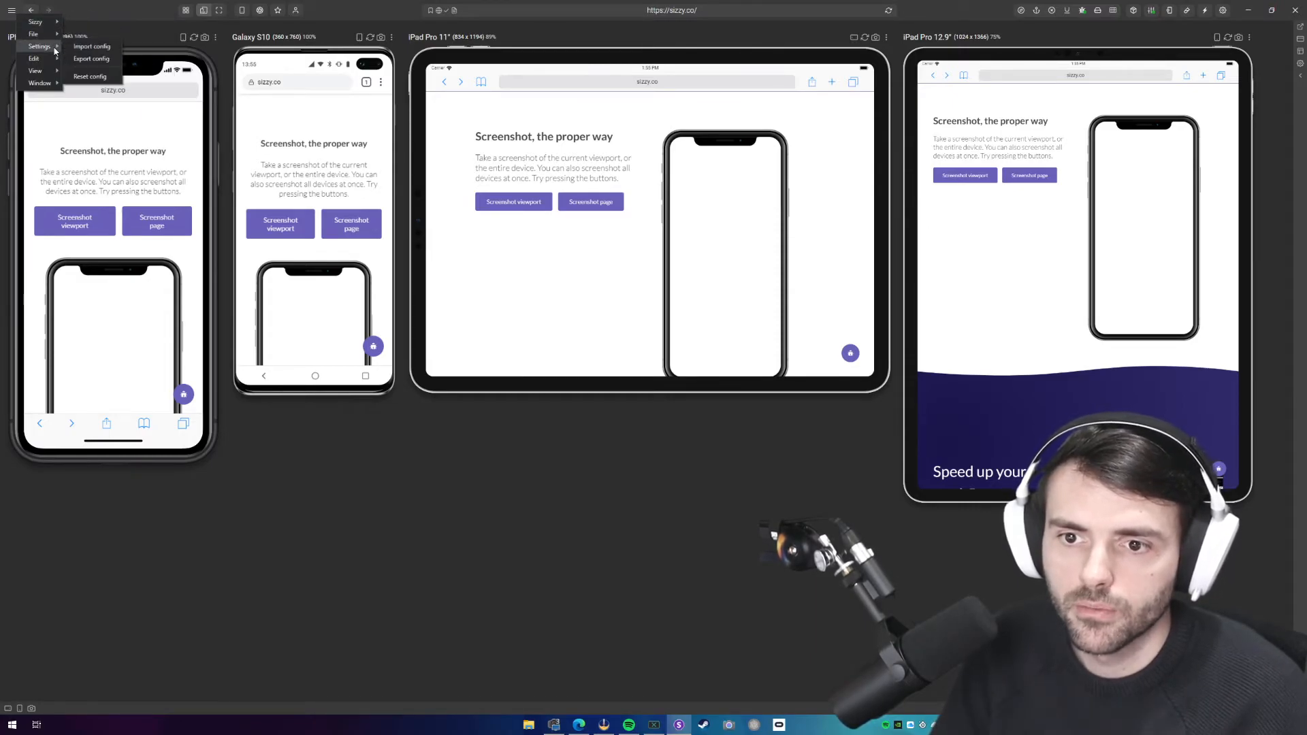
left_click(548, 460)
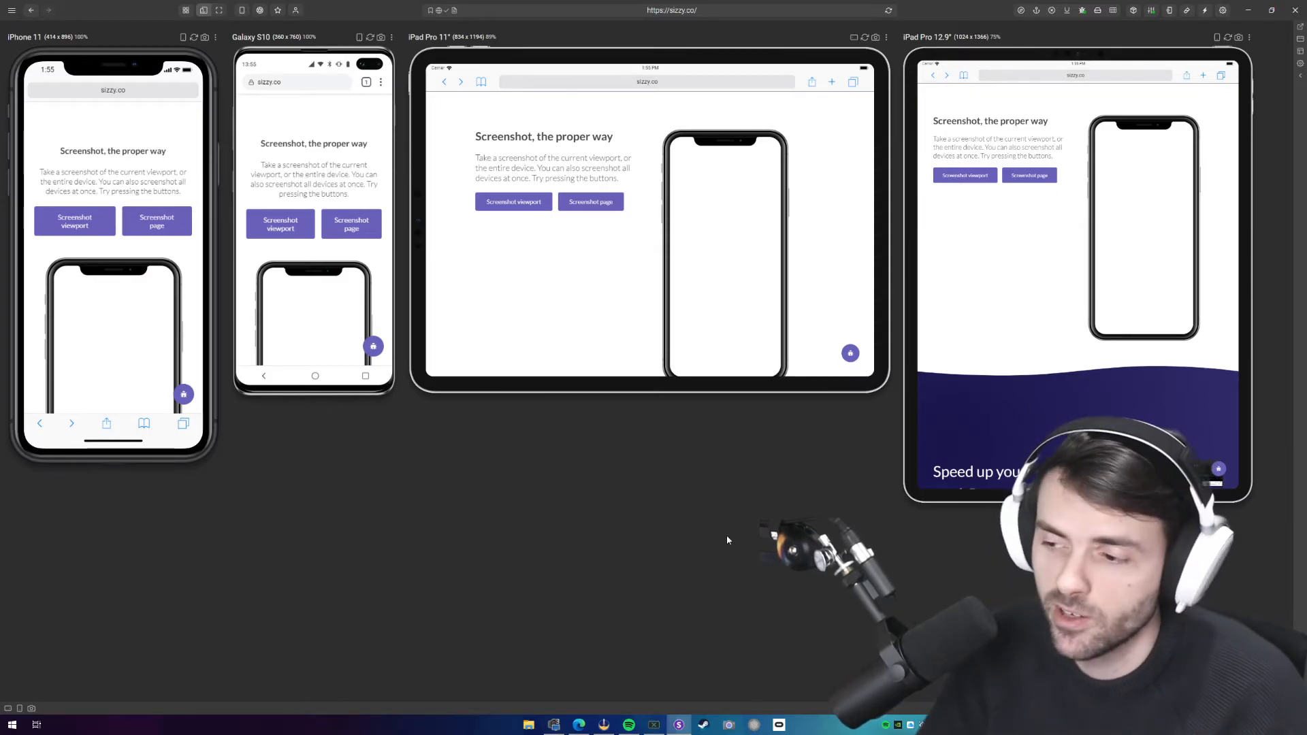
scroll("down", 3)
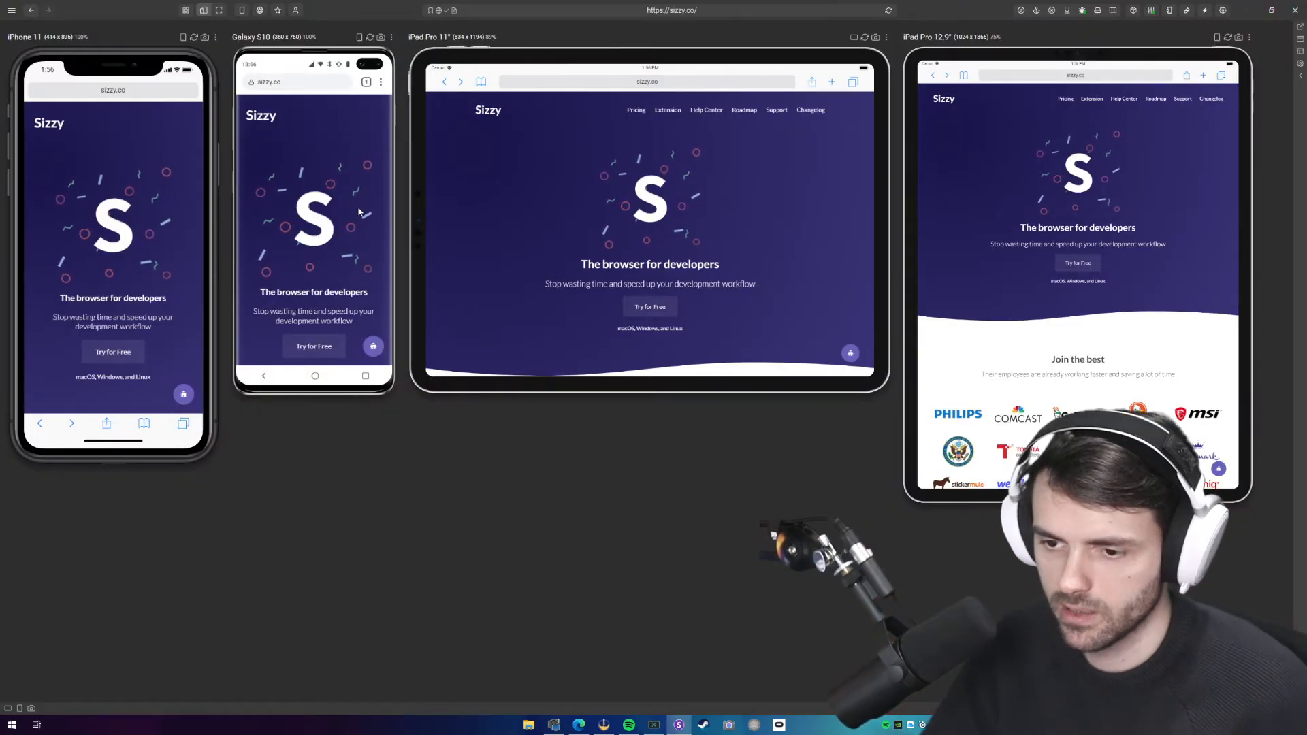
scroll("down", 3)
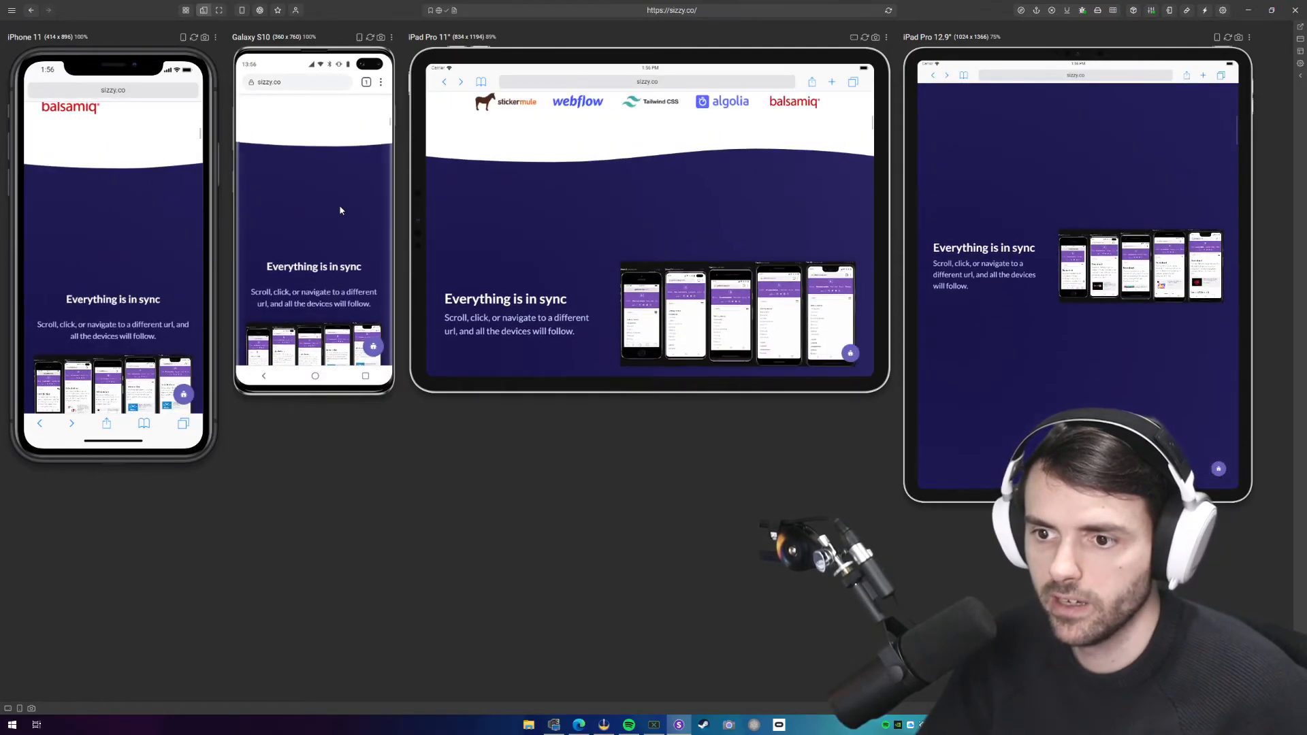